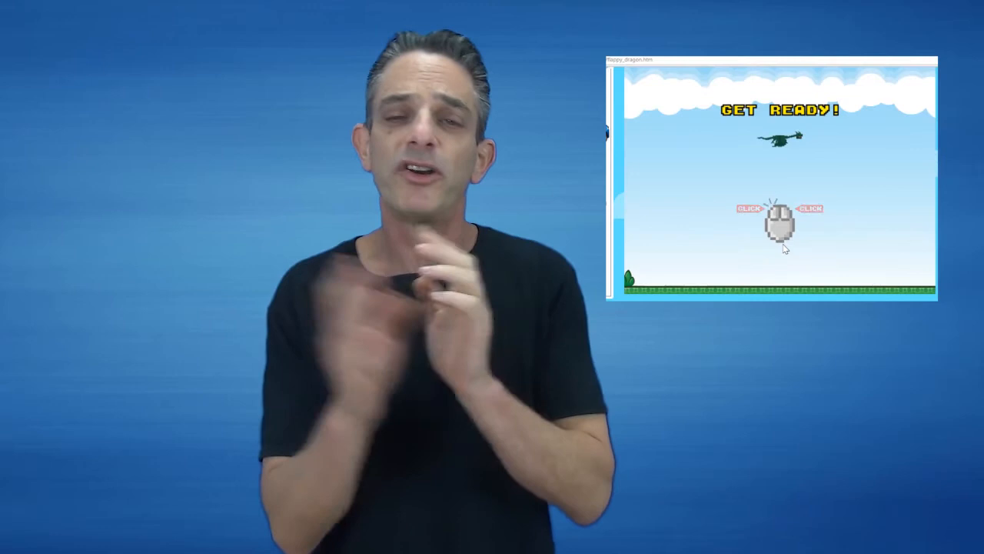
Stop the demo and title the new project 'Flappy Bat'.
click(778, 227)
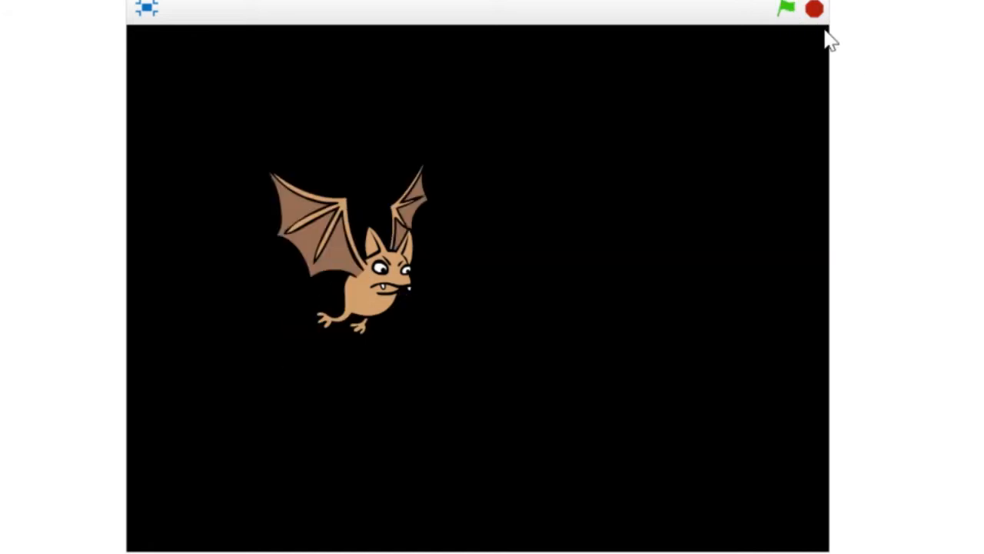
click(784, 9)
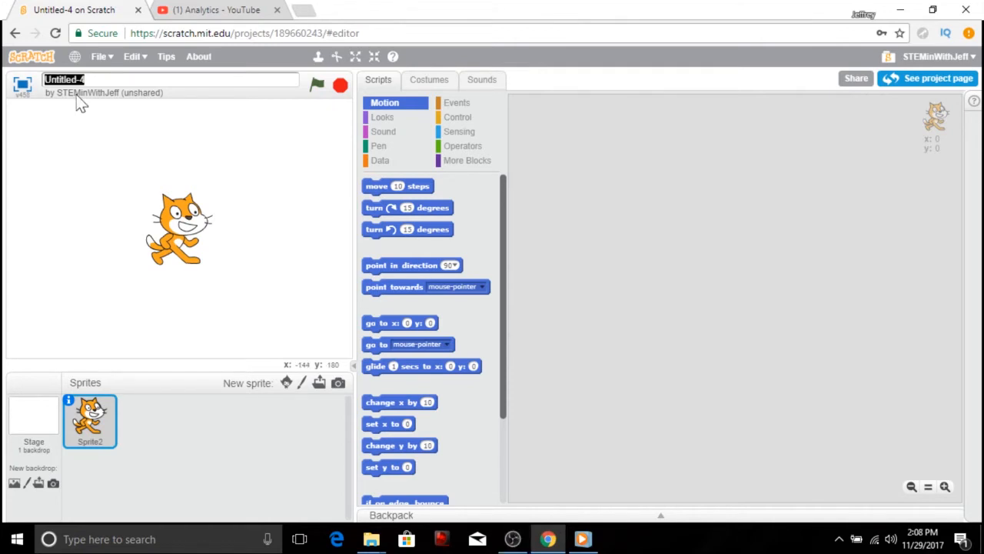
text(Flappy)
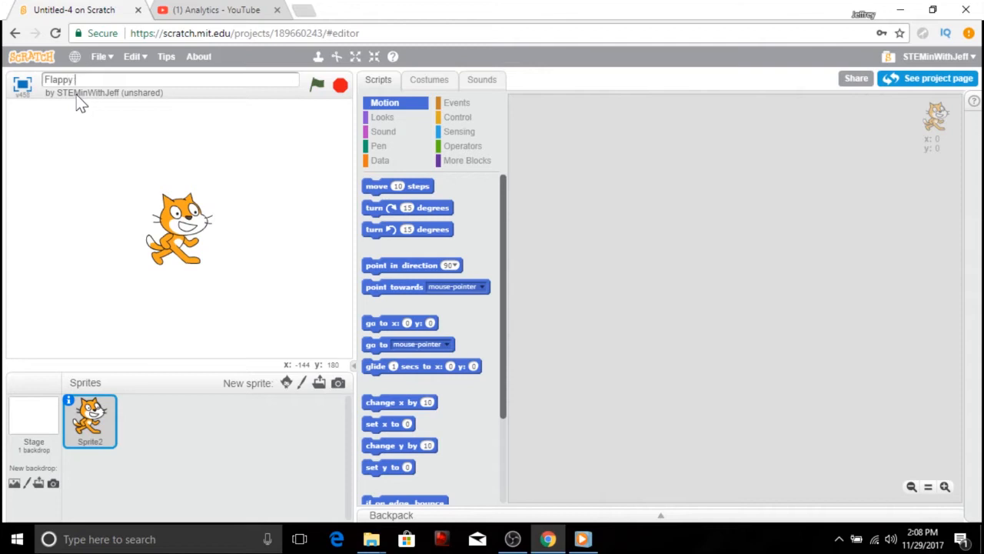
text(Bat)
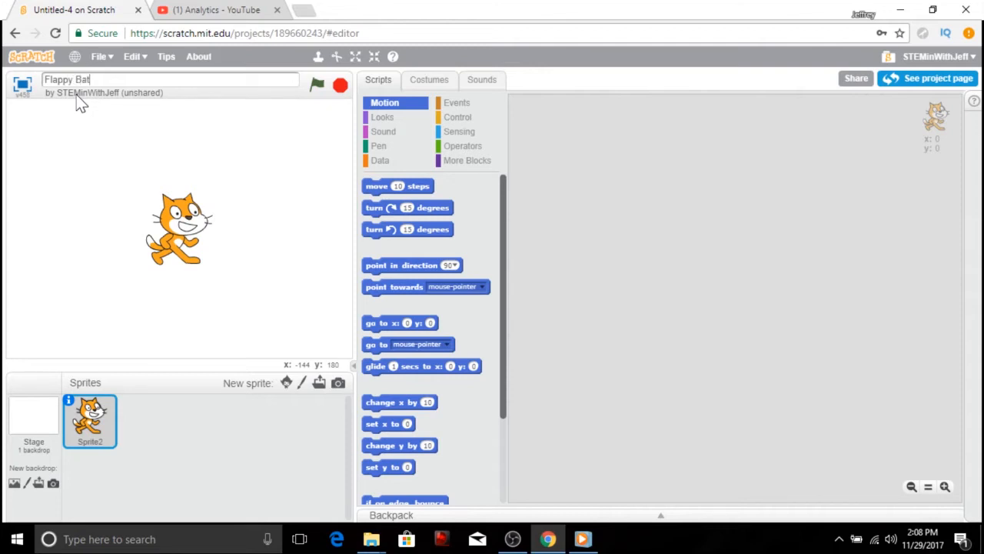
mouse_move(99, 123)
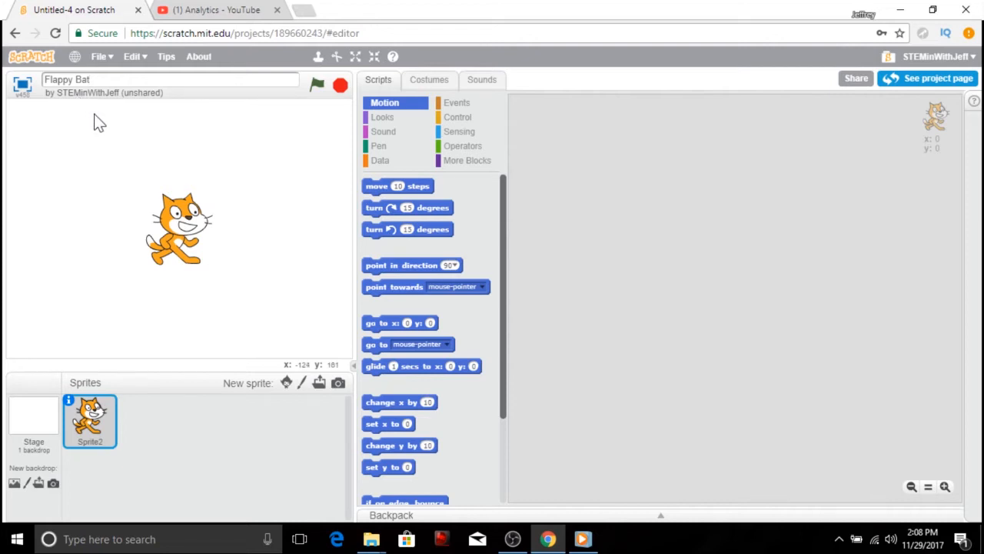
Delete the default cat sprite from the project.
right_click(184, 231)
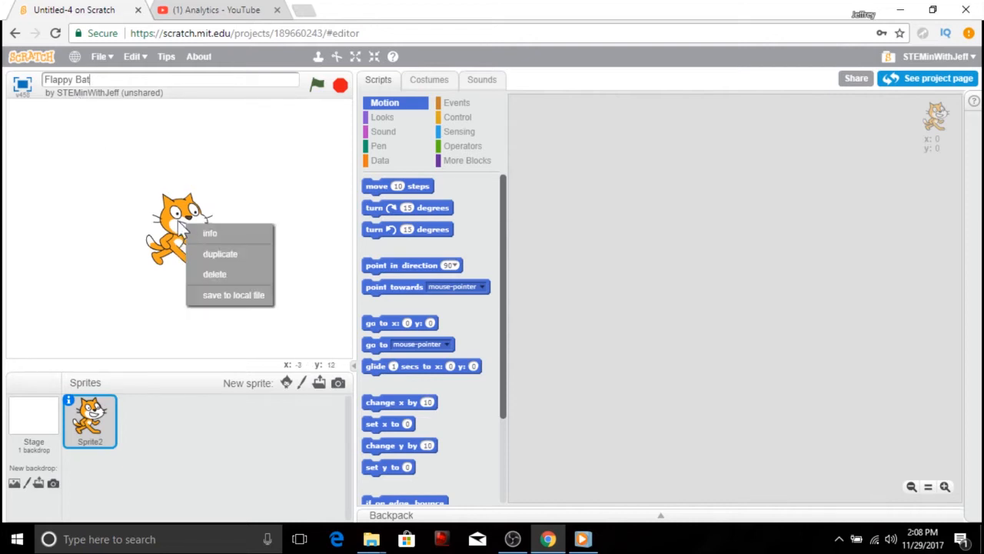
click(215, 274)
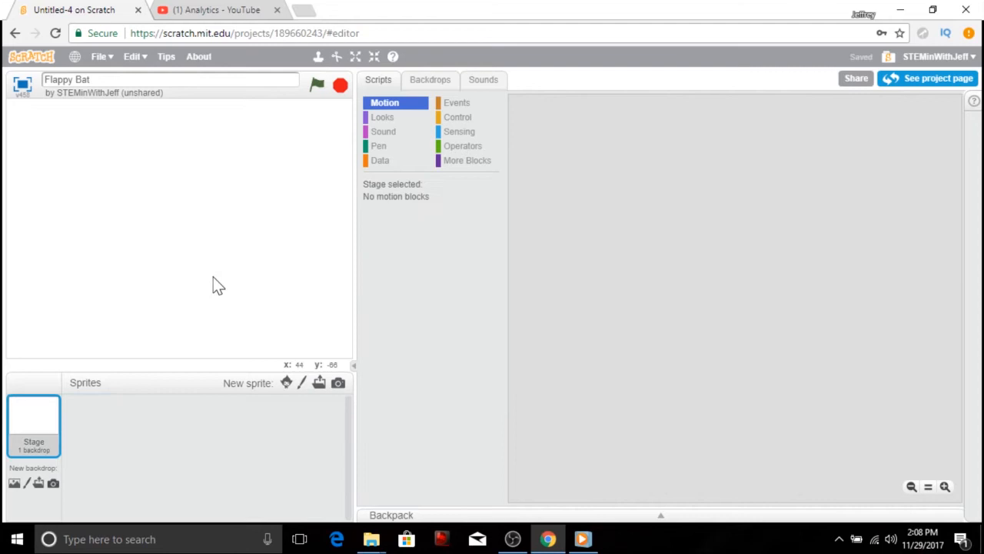
mouse_move(203, 276)
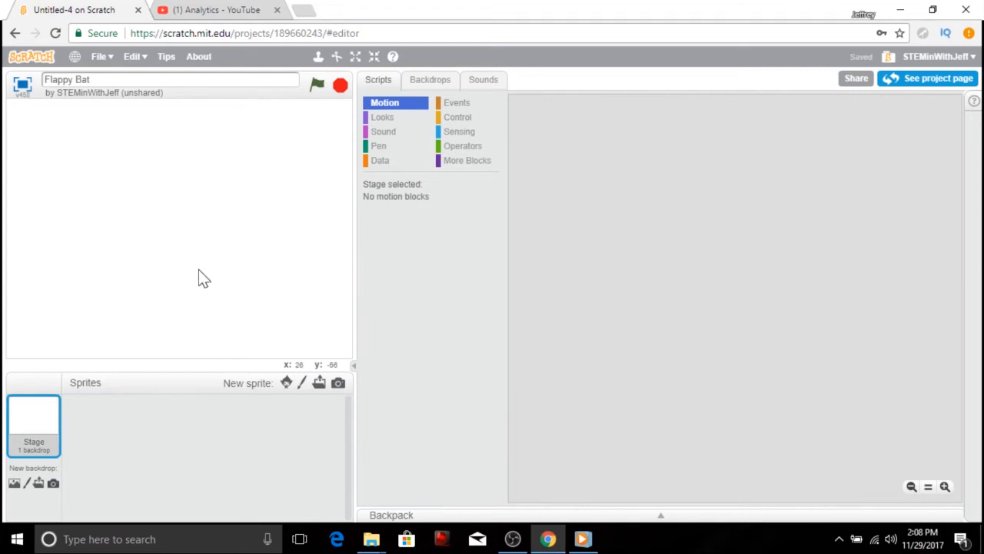
mouse_move(315, 383)
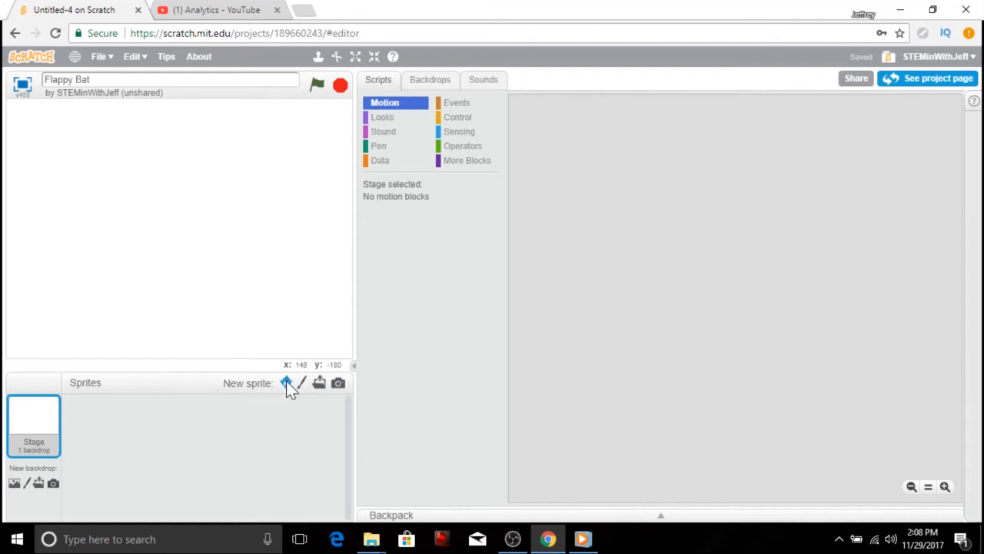
Add the Bat1 library sprite and check its two wing costumes.
click(286, 383)
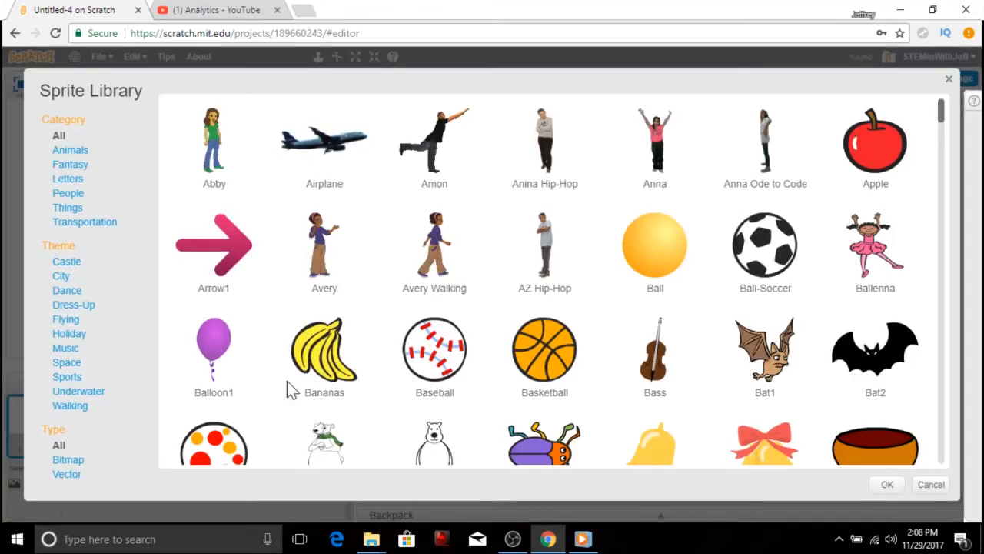
mouse_move(575, 346)
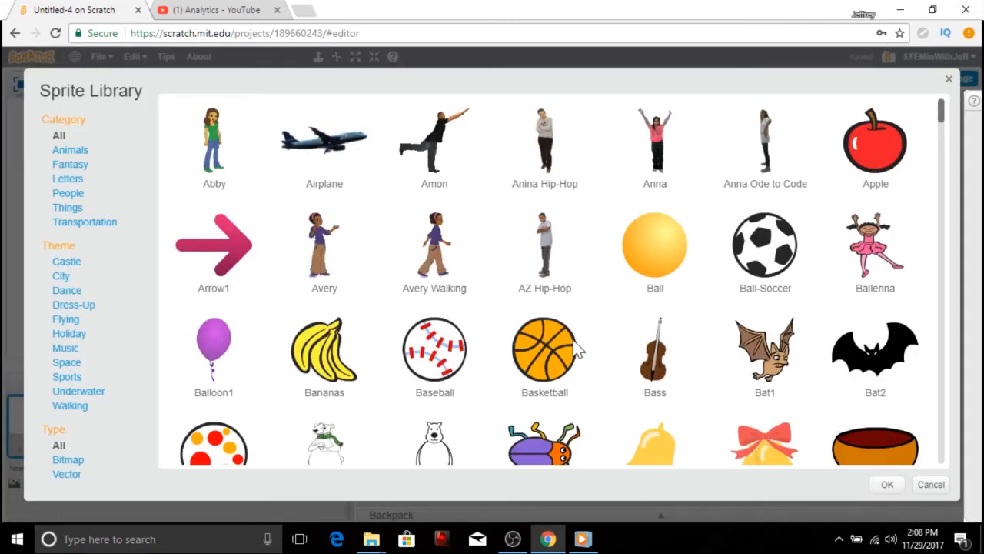
mouse_move(680, 412)
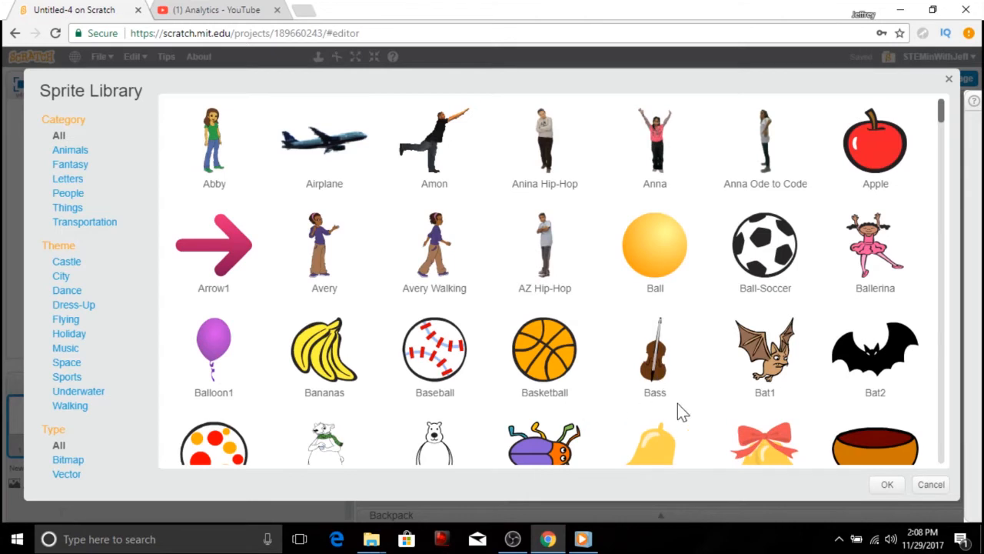
mouse_move(766, 375)
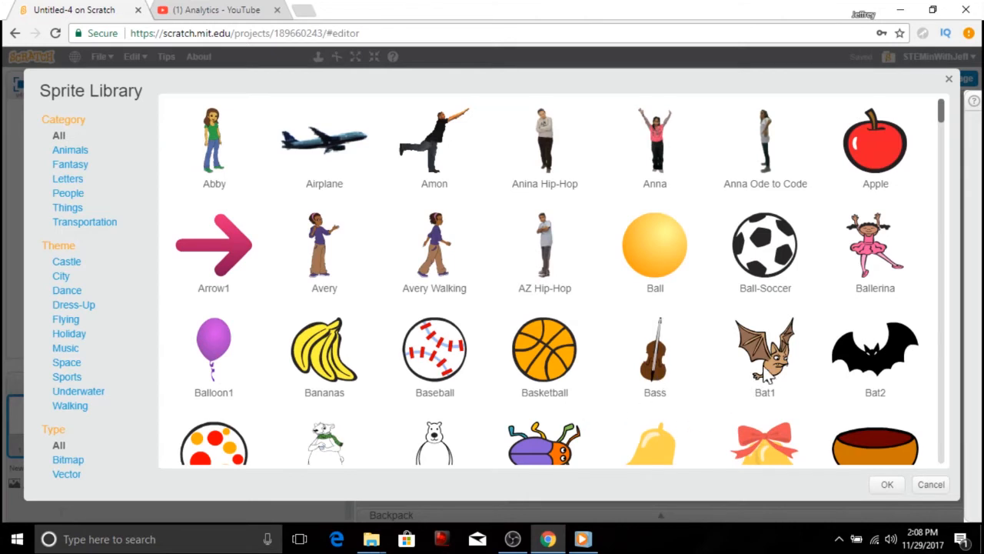
click(764, 357)
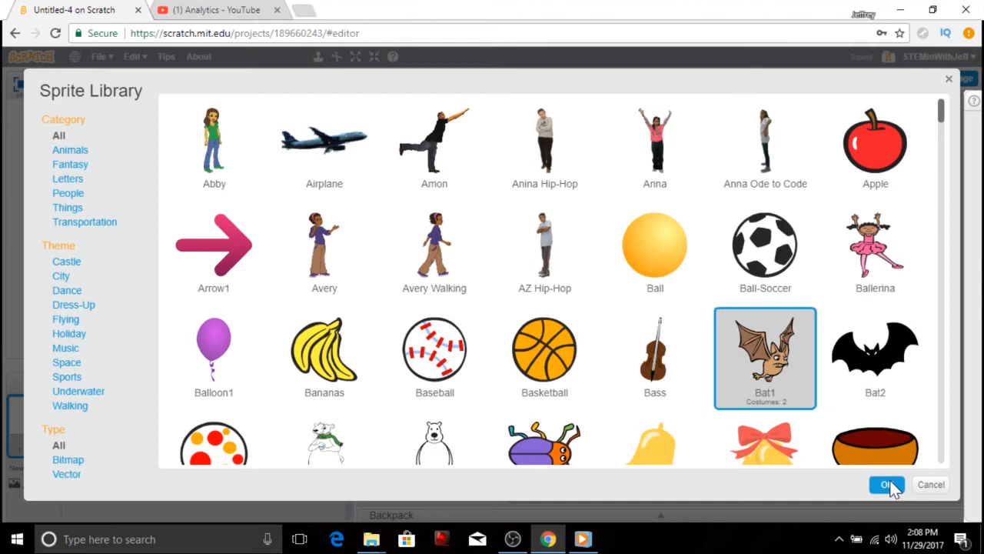
click(886, 483)
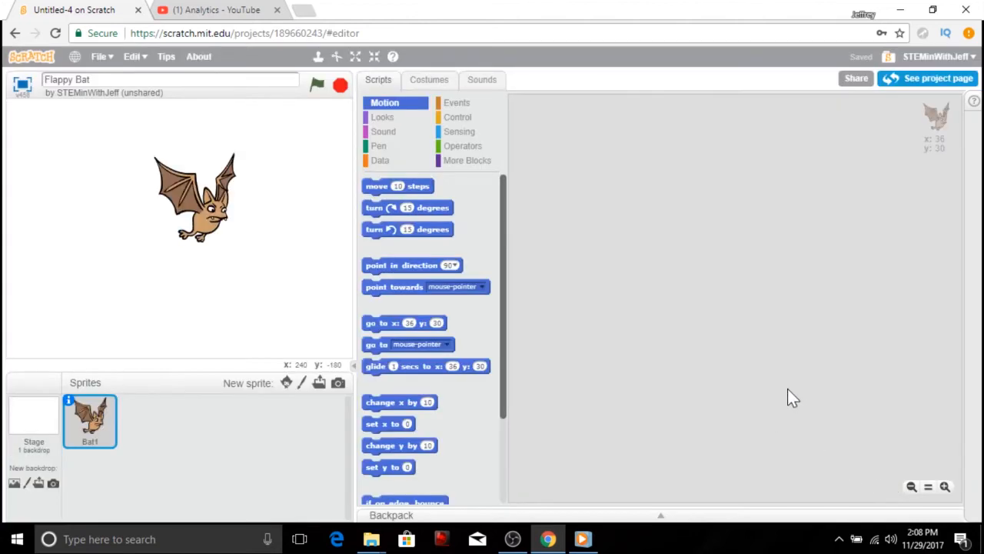
click(429, 80)
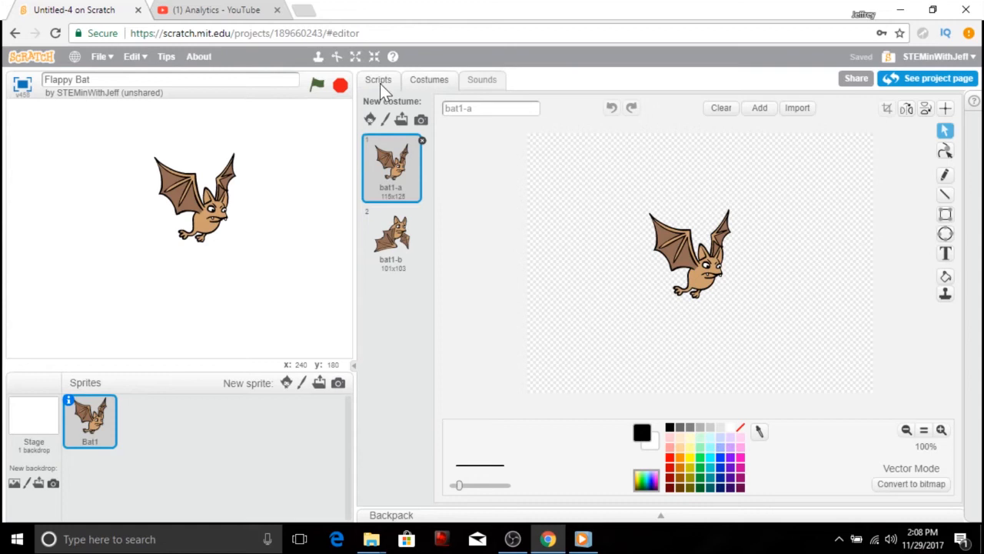
click(378, 80)
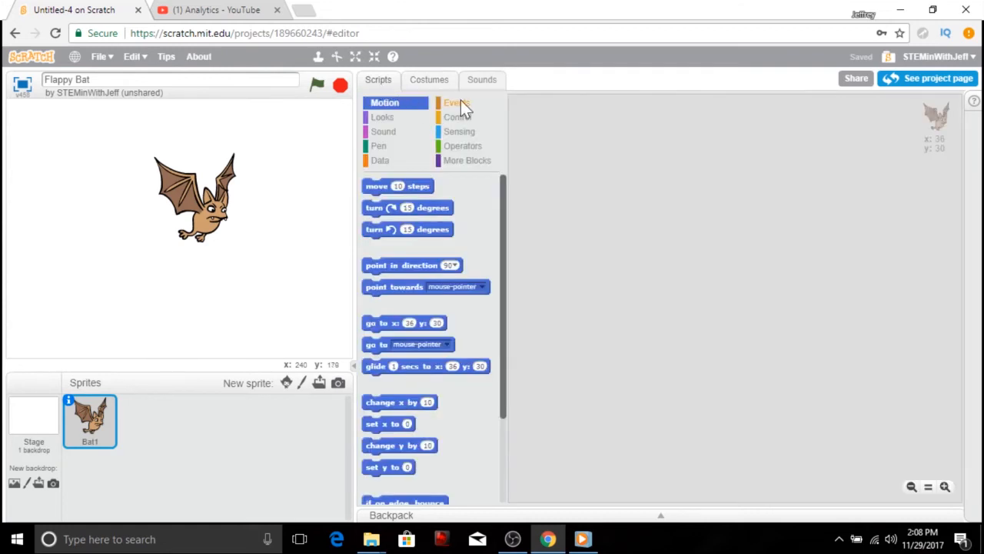
Build a green-flag script that forever switches the bat to its next costume, and test it.
click(457, 102)
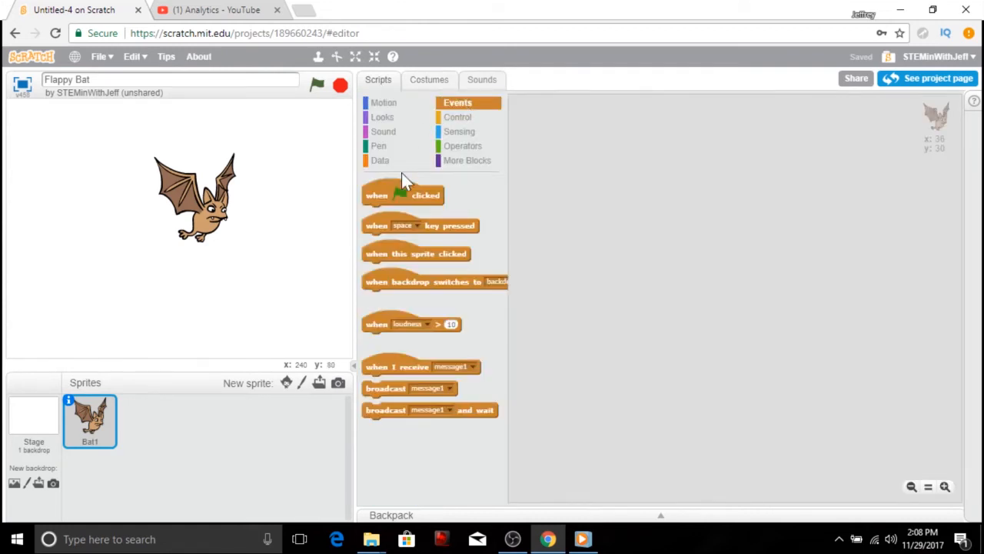
drag(403, 194, 599, 153)
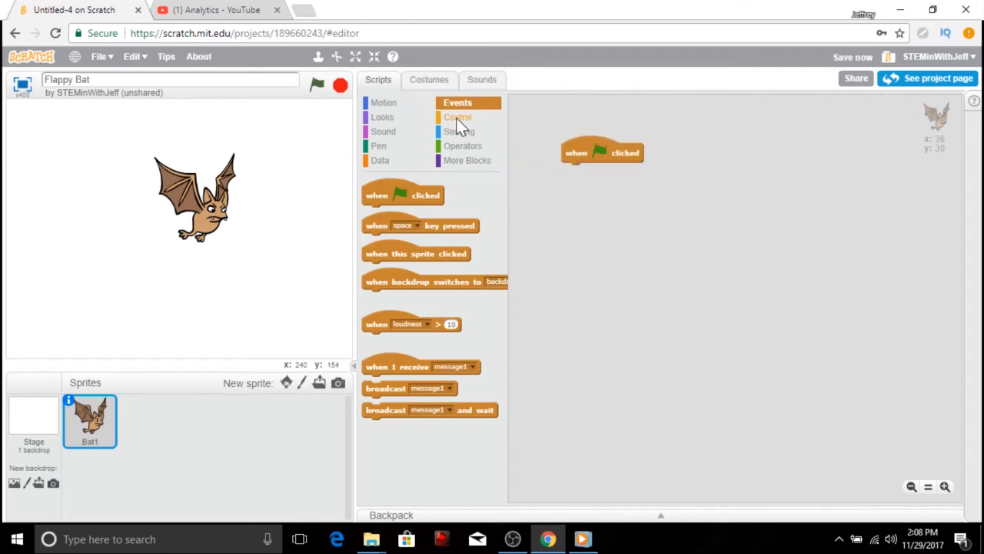
click(459, 117)
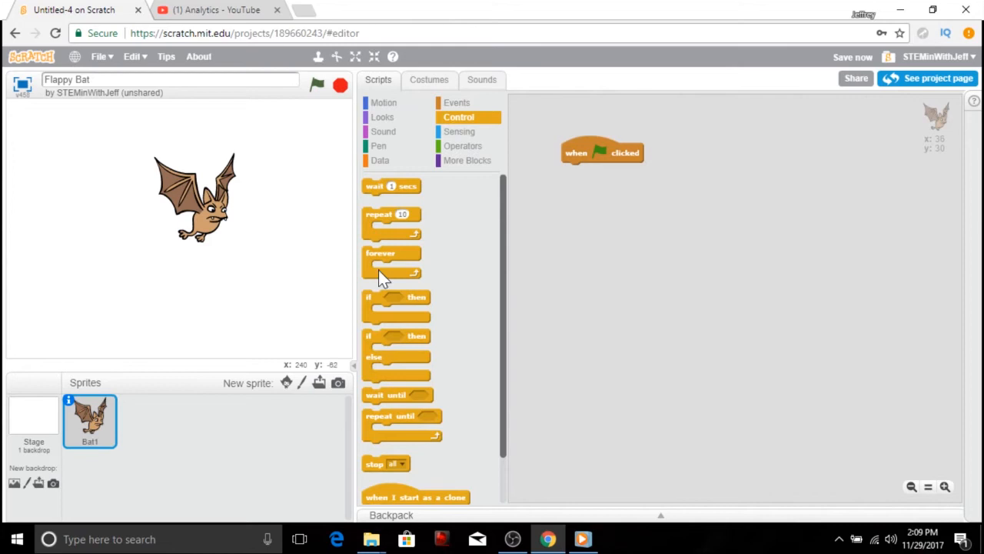
drag(391, 261, 596, 181)
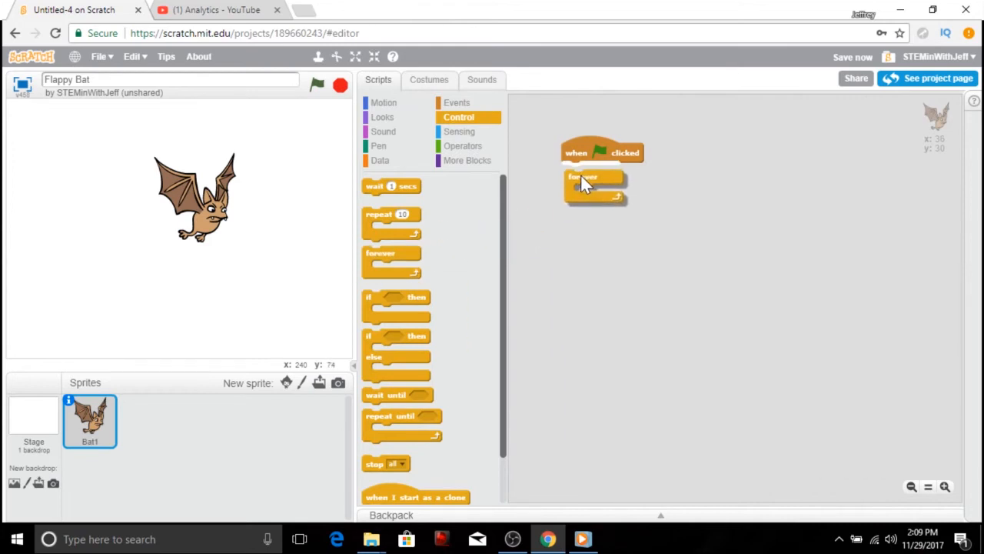
drag(592, 181, 592, 170)
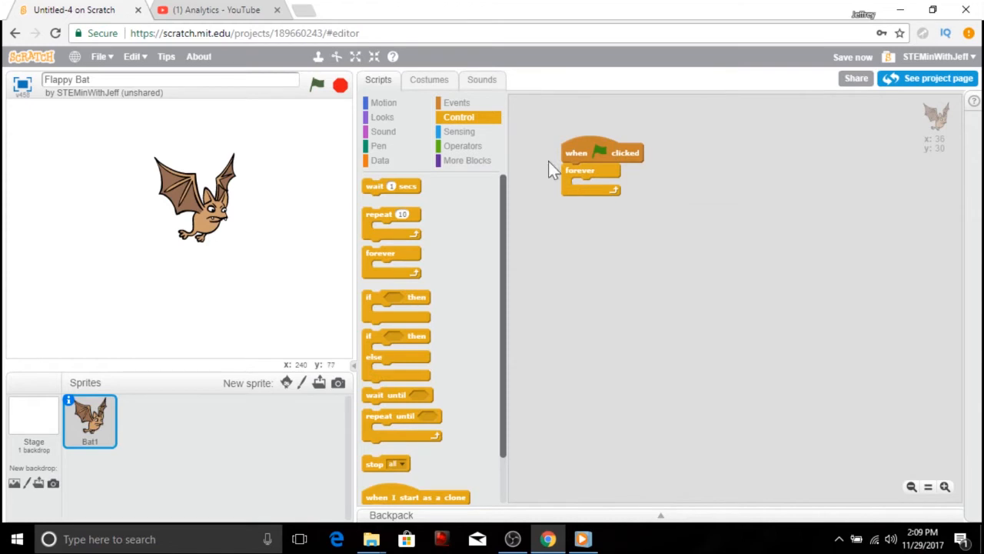
click(383, 116)
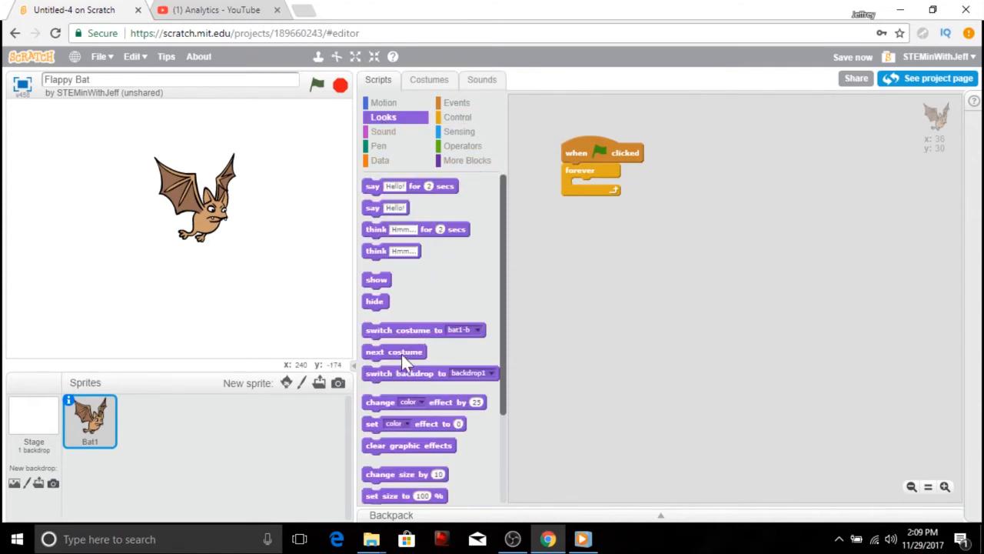
drag(394, 351, 565, 243)
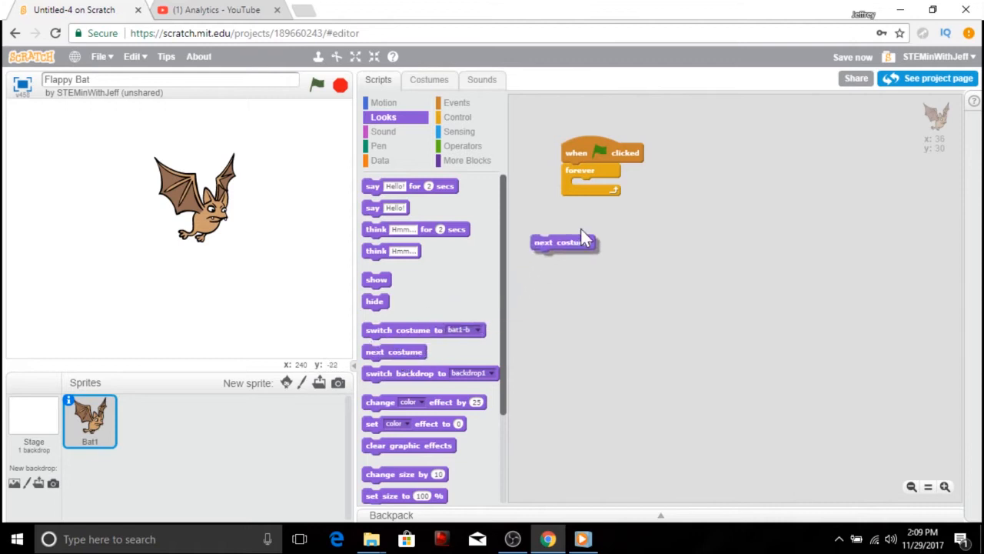
drag(565, 242, 603, 185)
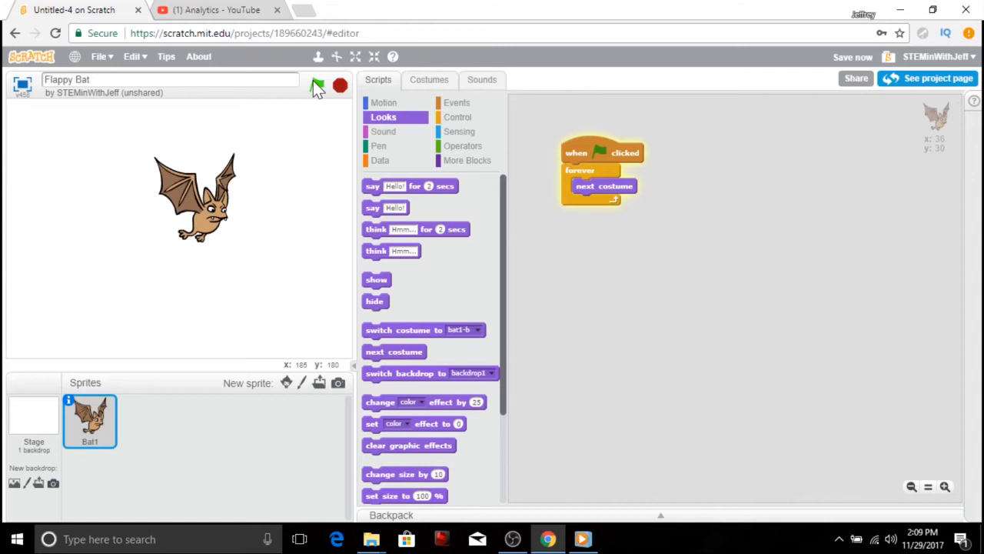
click(317, 85)
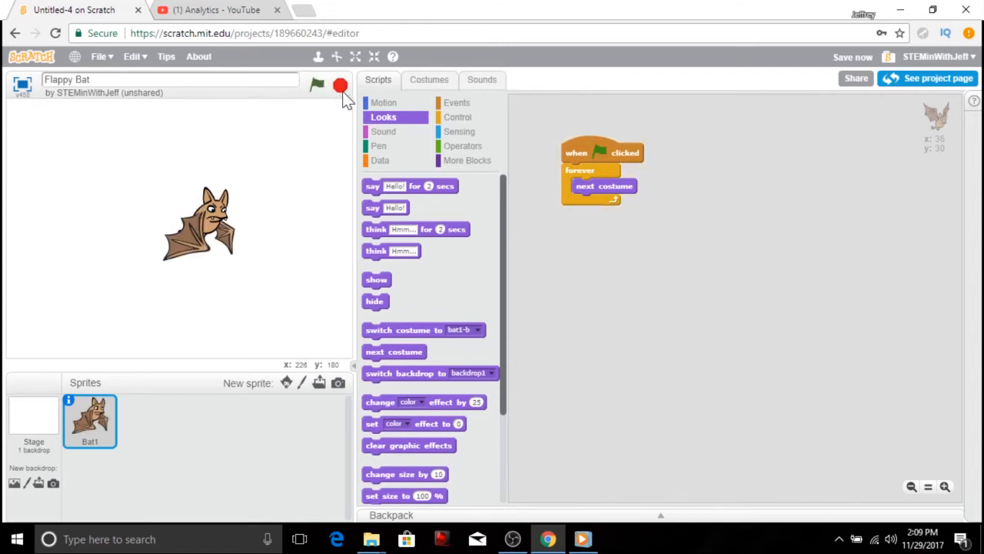
mouse_move(459, 116)
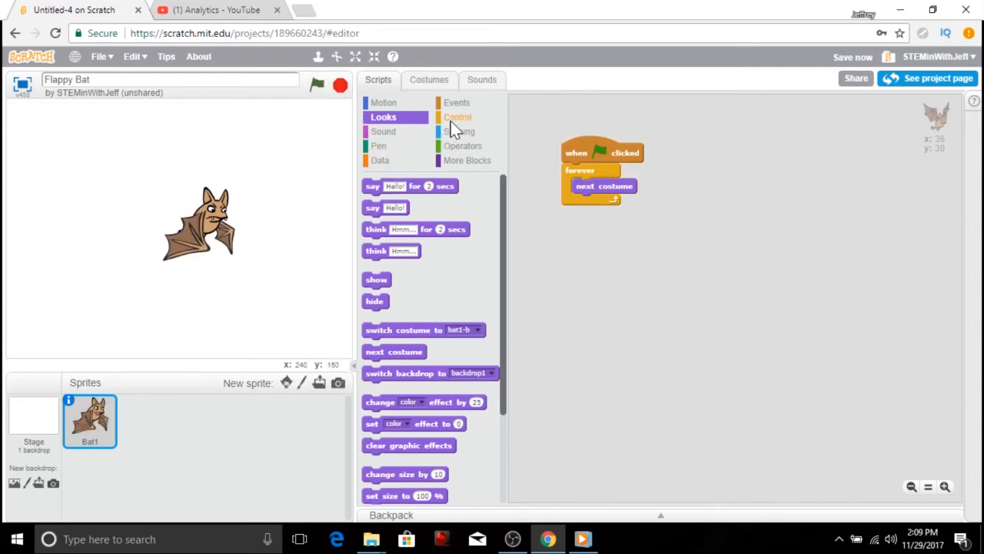
Add a short wait before each costume change inside the loop and run the flapping.
click(458, 116)
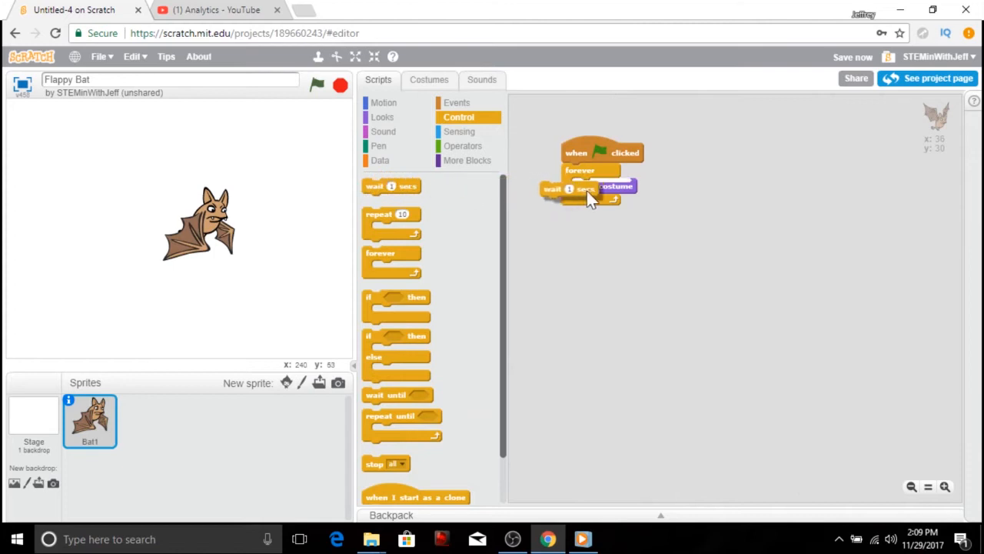
drag(615, 187, 602, 202)
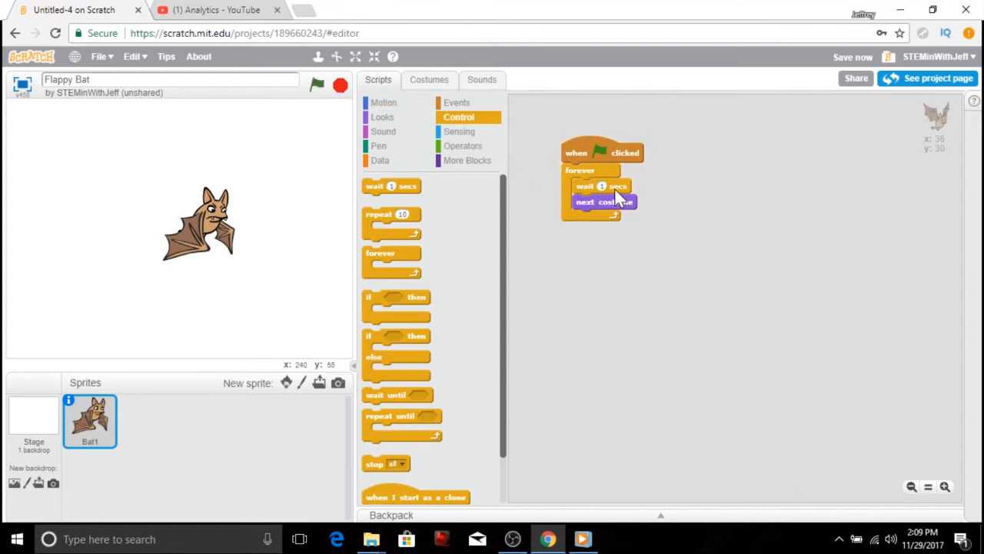
mouse_move(608, 206)
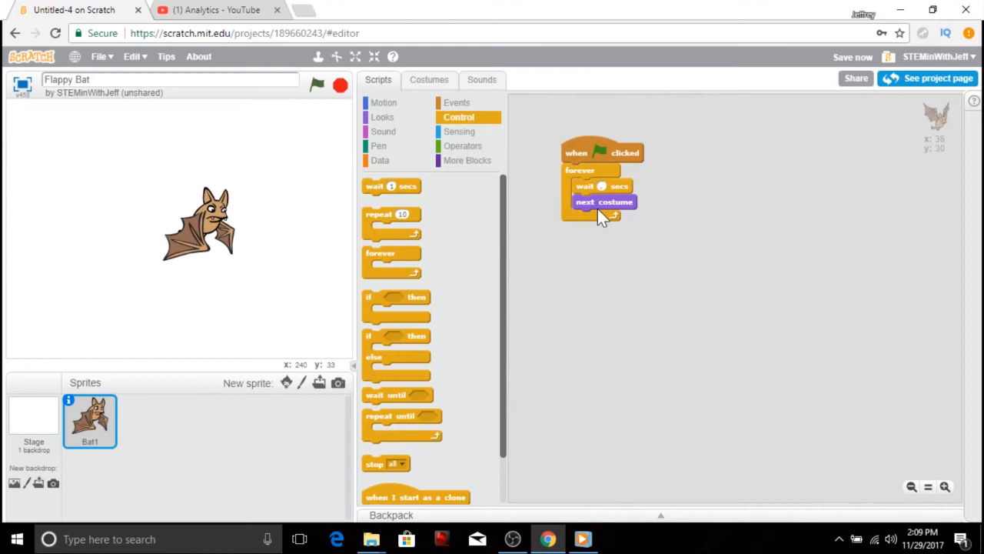
click(317, 84)
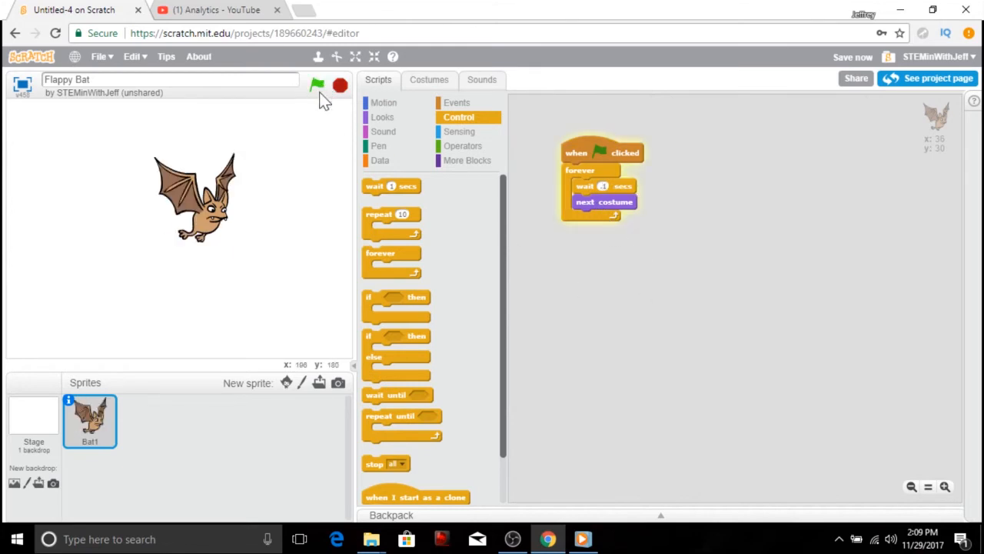
Insert 'go to front' right under the flag trigger, before the forever loop.
click(340, 86)
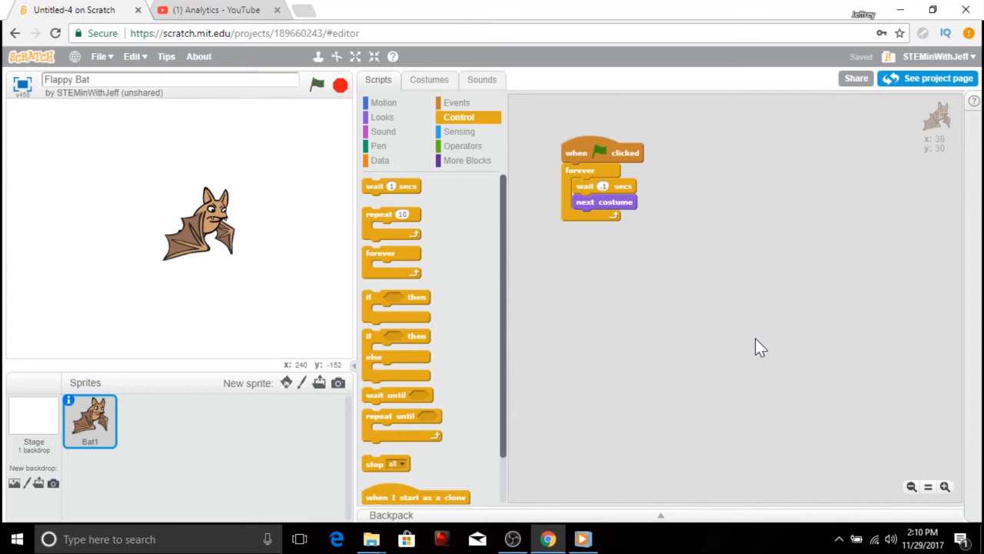
mouse_move(645, 356)
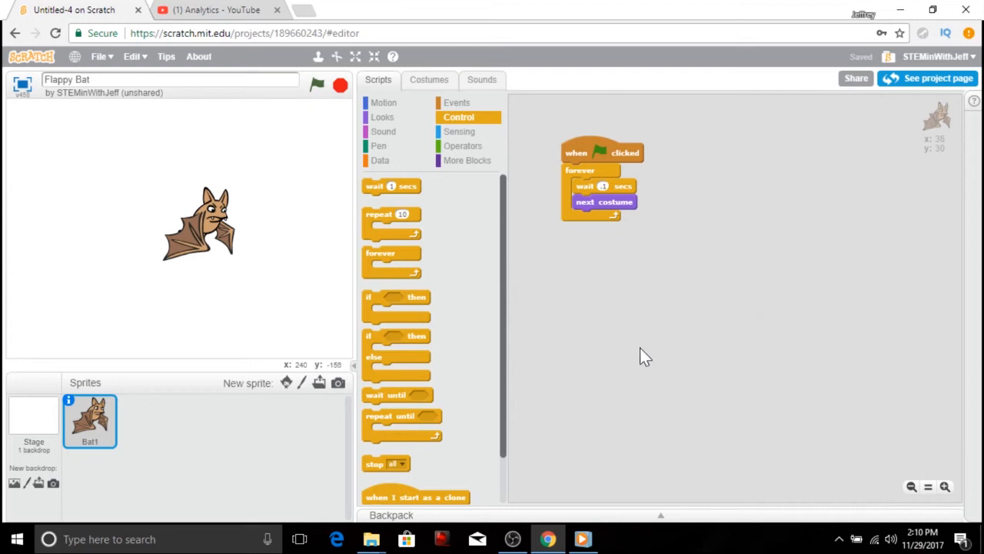
click(381, 117)
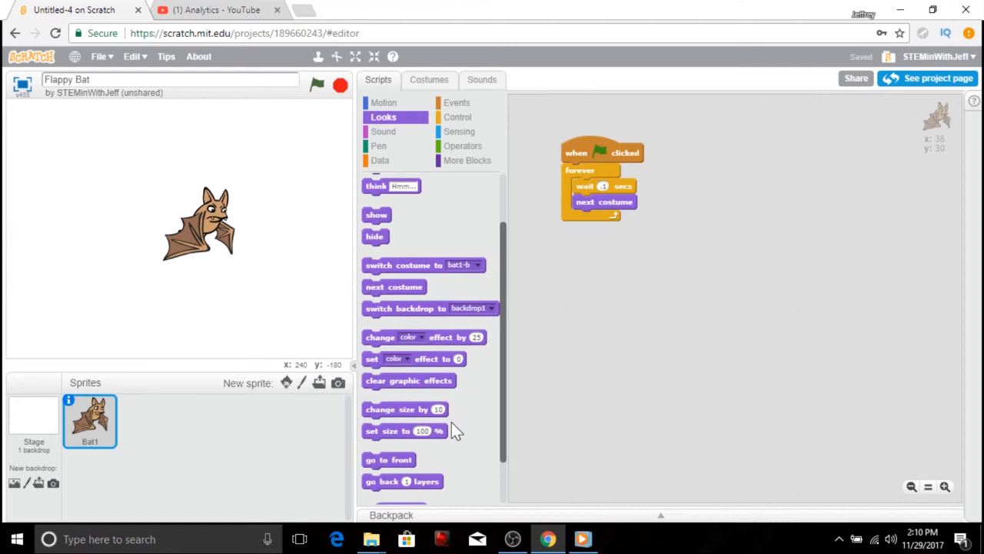
drag(387, 458, 623, 273)
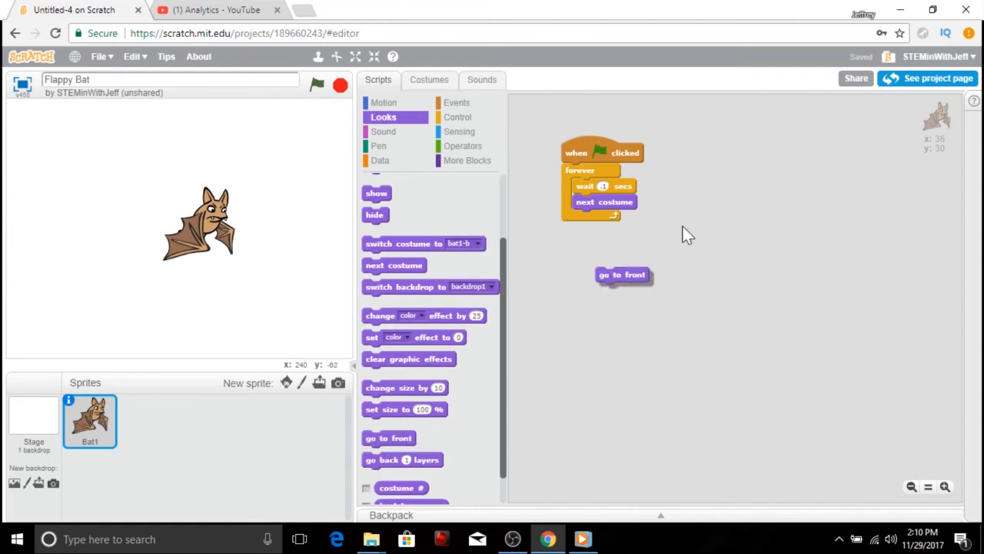
drag(623, 274, 599, 166)
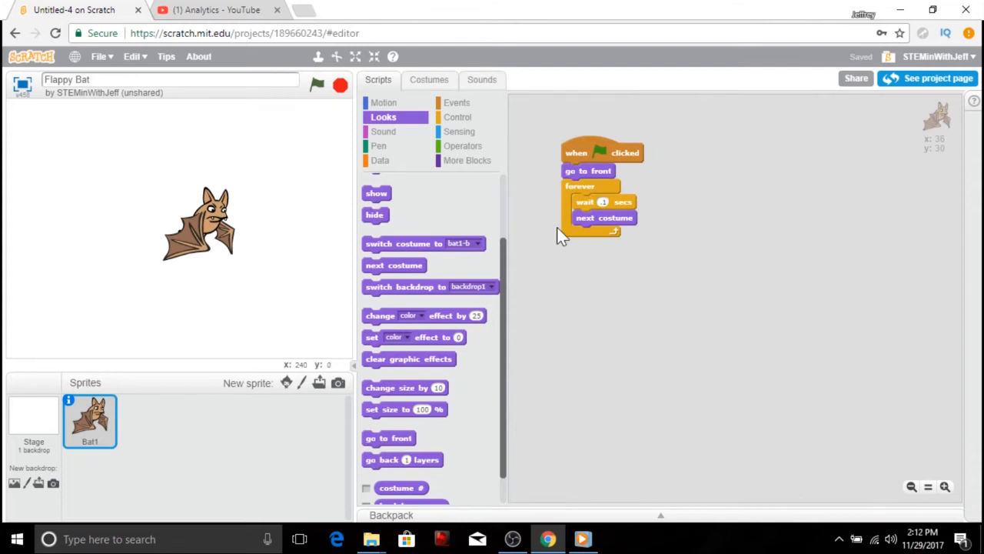
mouse_move(532, 288)
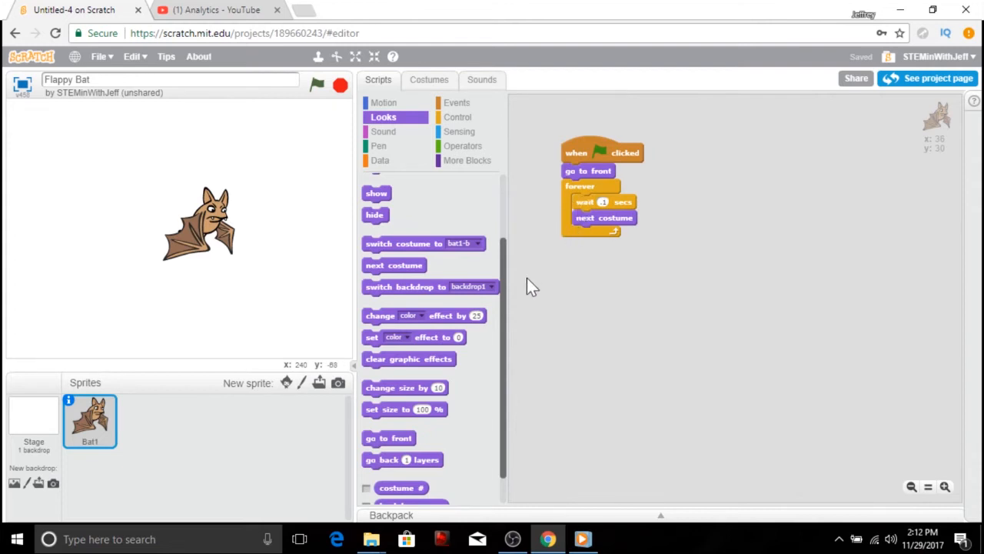
mouse_move(218, 388)
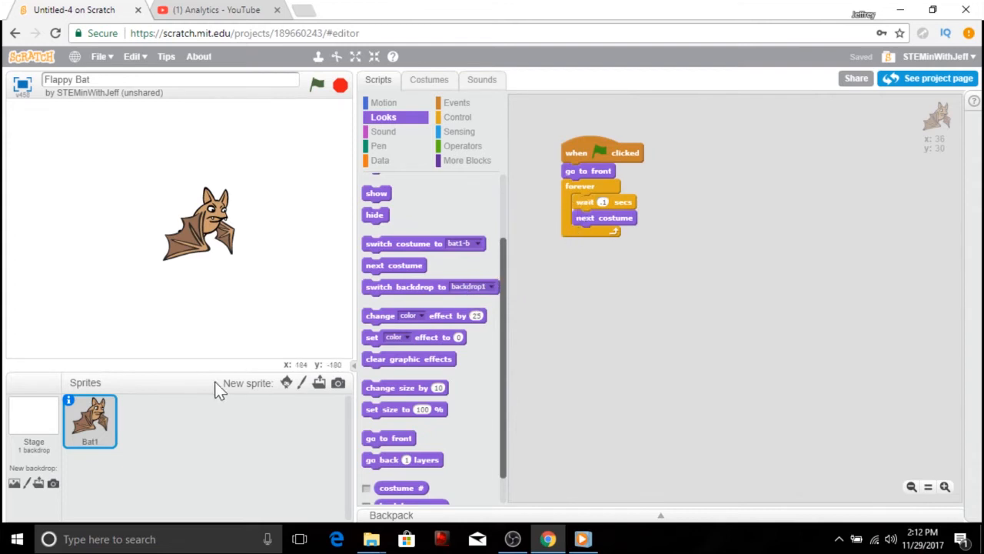
mouse_move(200, 444)
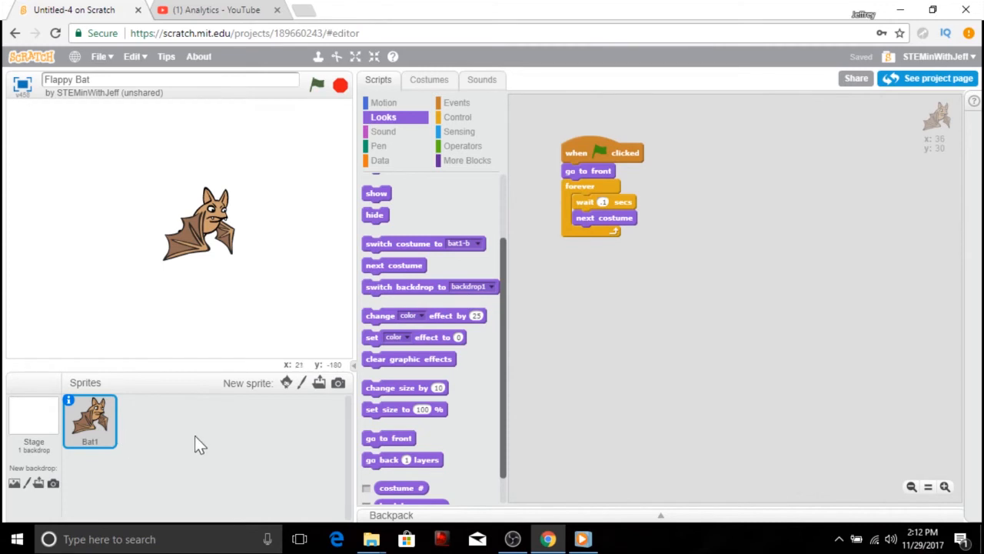
mouse_move(198, 443)
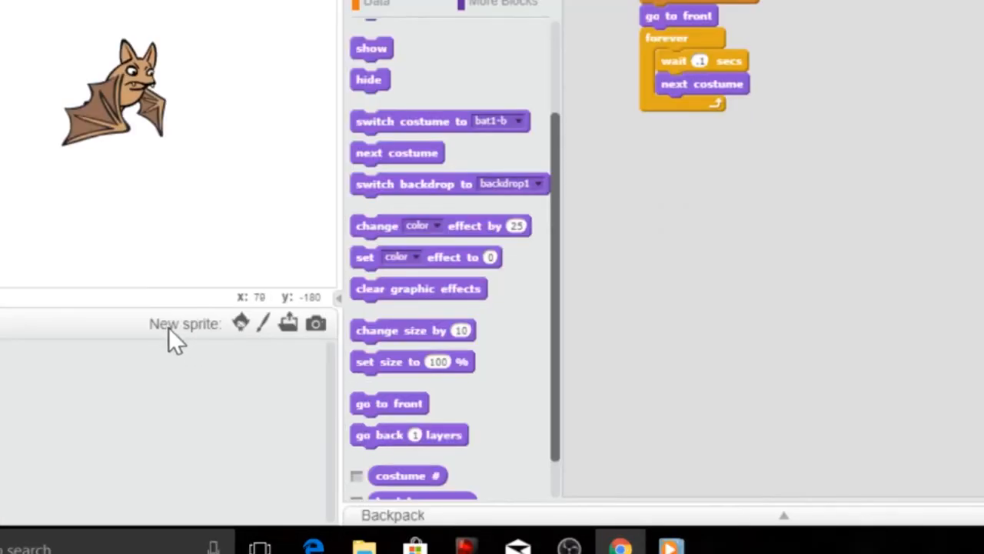
mouse_move(263, 322)
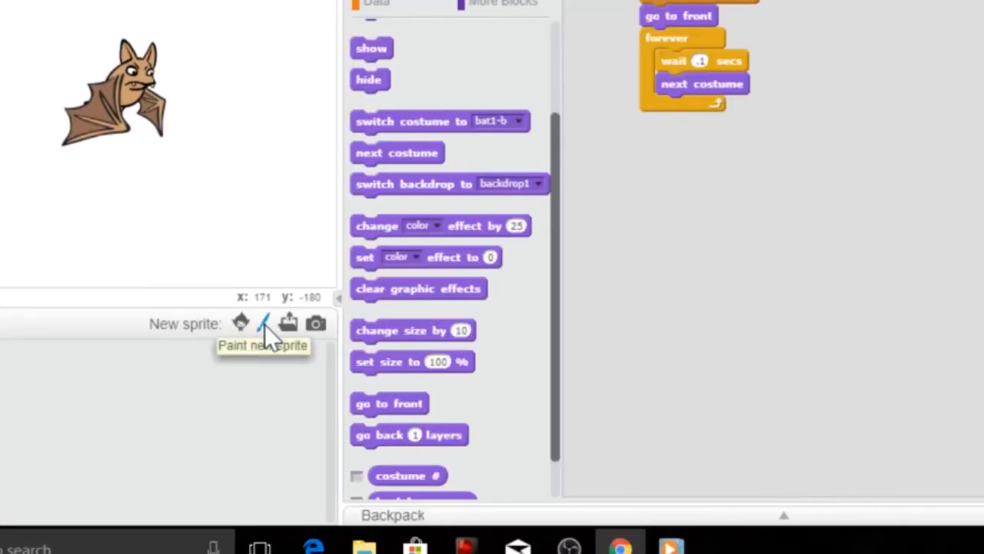
Paint a new sprite and fill its whole costume with black.
click(263, 321)
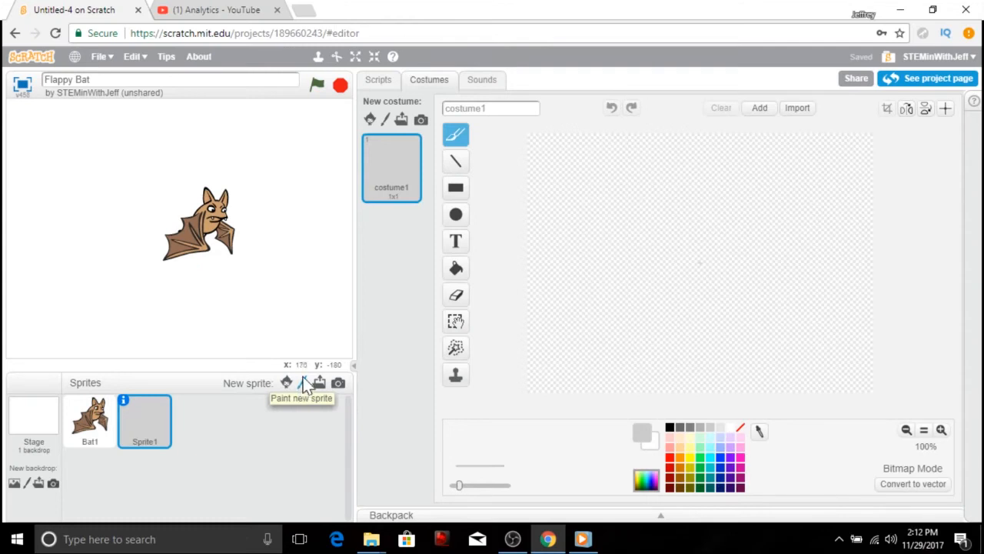
mouse_move(291, 415)
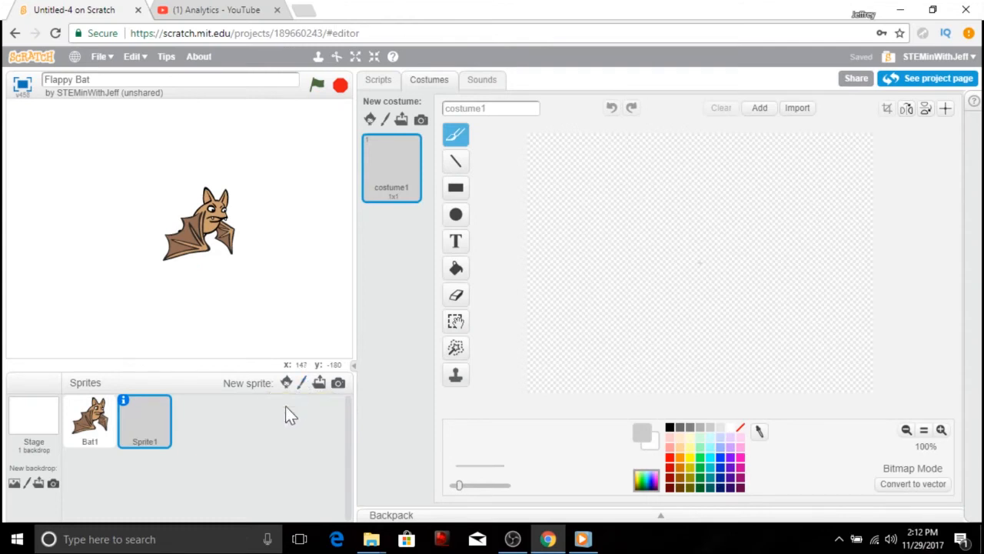
click(455, 267)
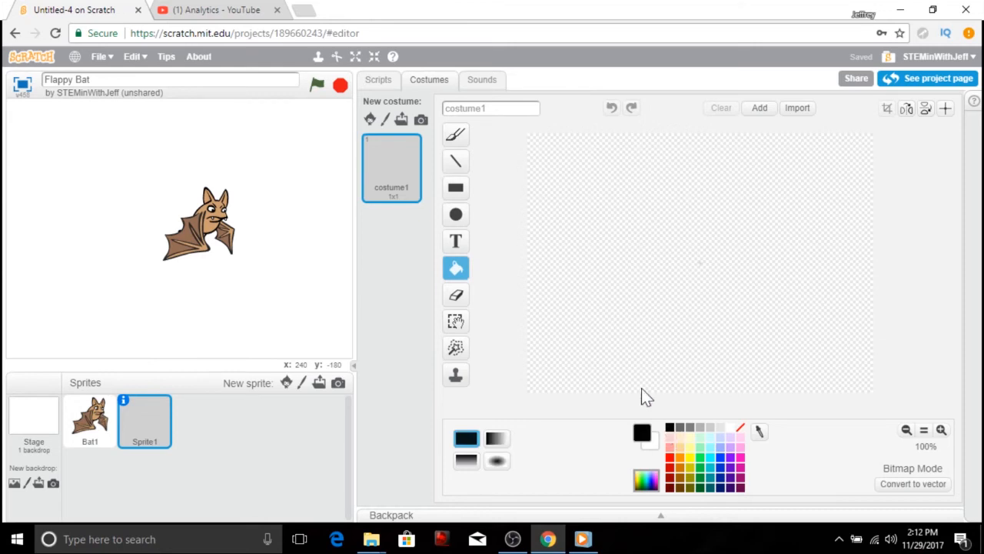
mouse_move(631, 265)
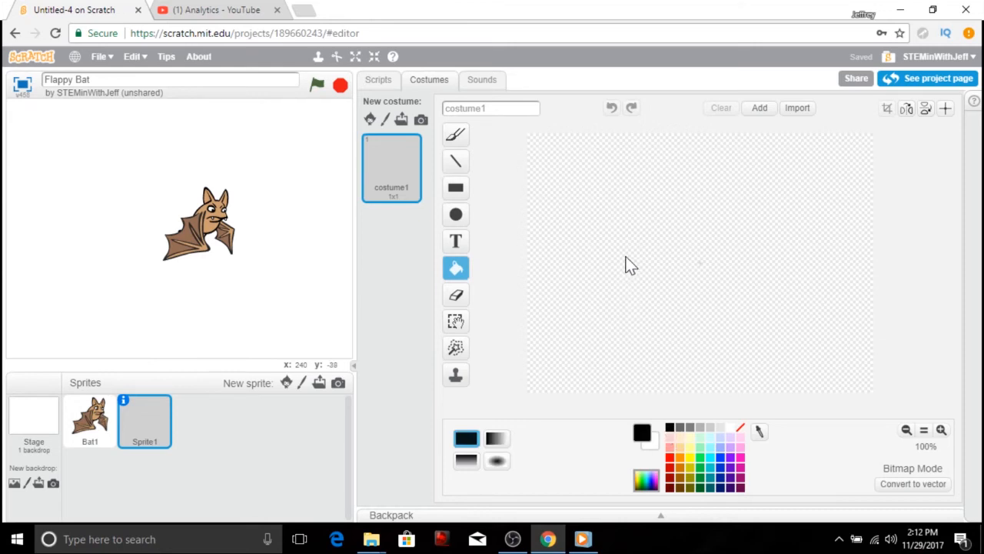
click(630, 264)
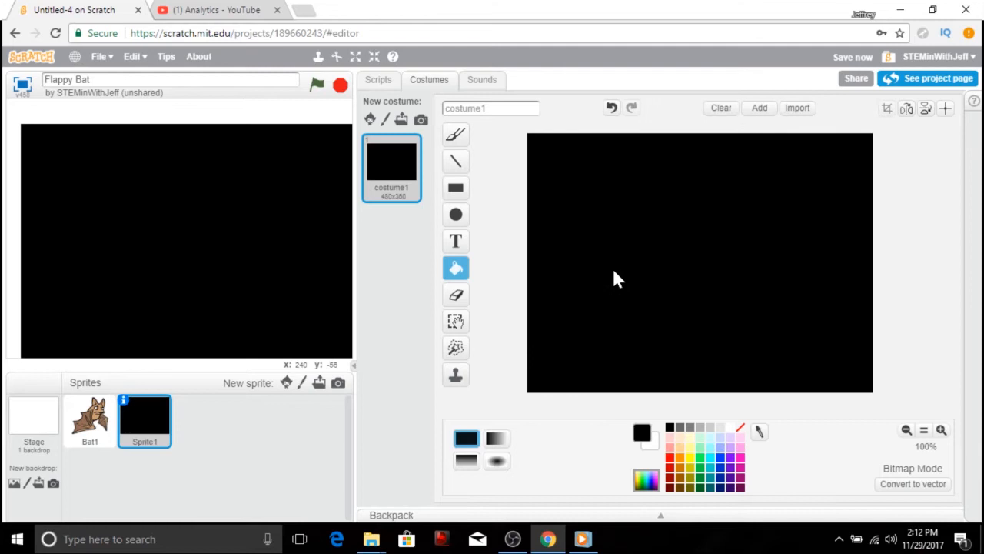
mouse_move(608, 308)
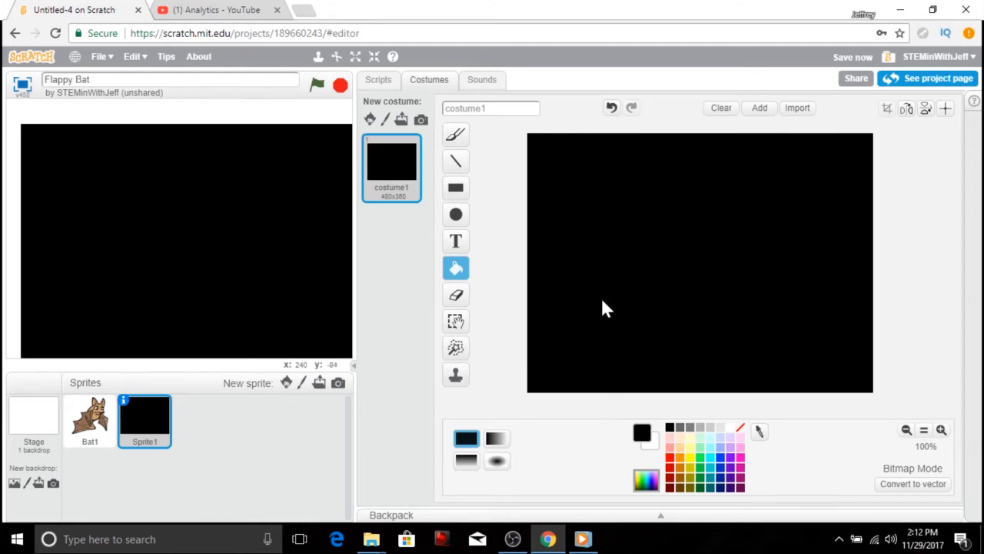
mouse_move(456, 215)
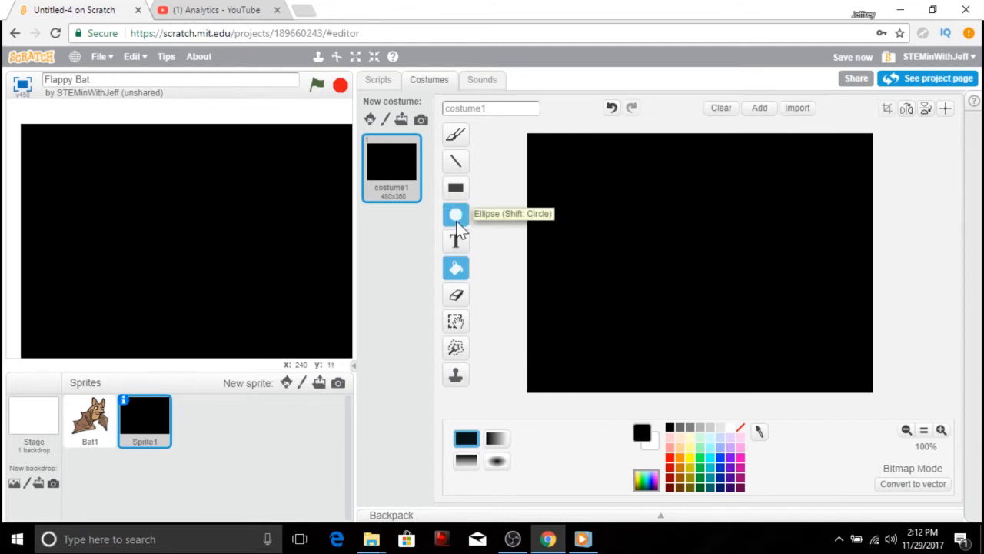
Dot white ellipse stars across the black costume, then return to its scripts.
click(455, 214)
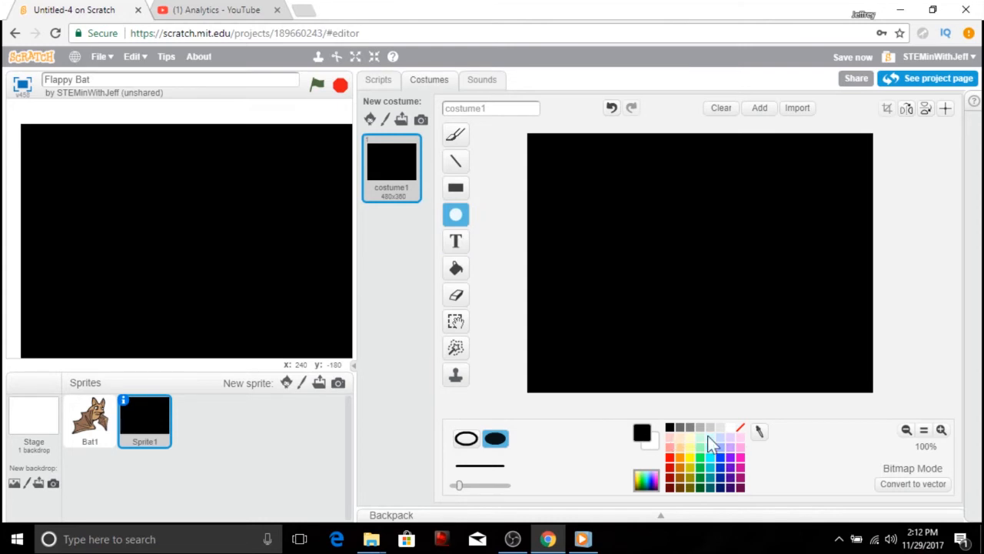
mouse_move(713, 443)
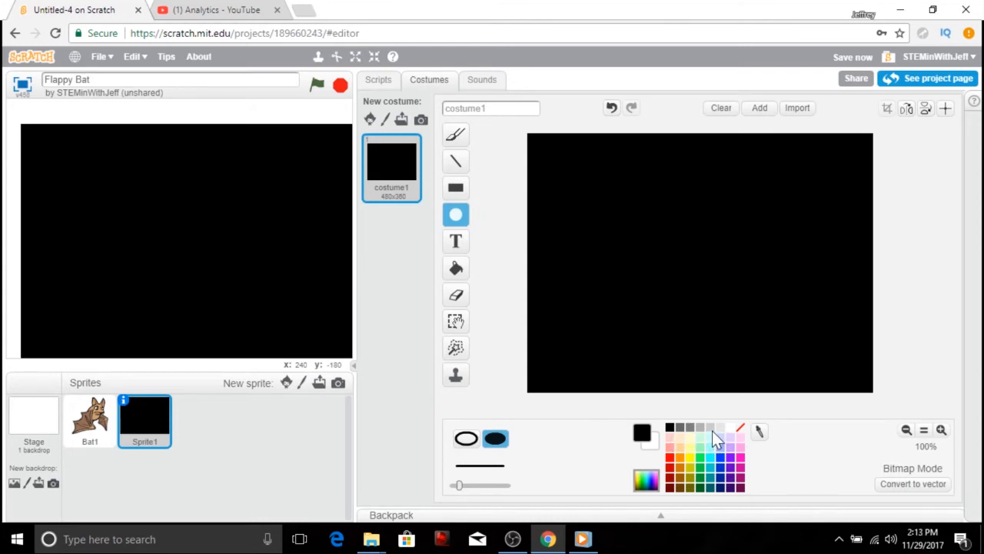
click(720, 426)
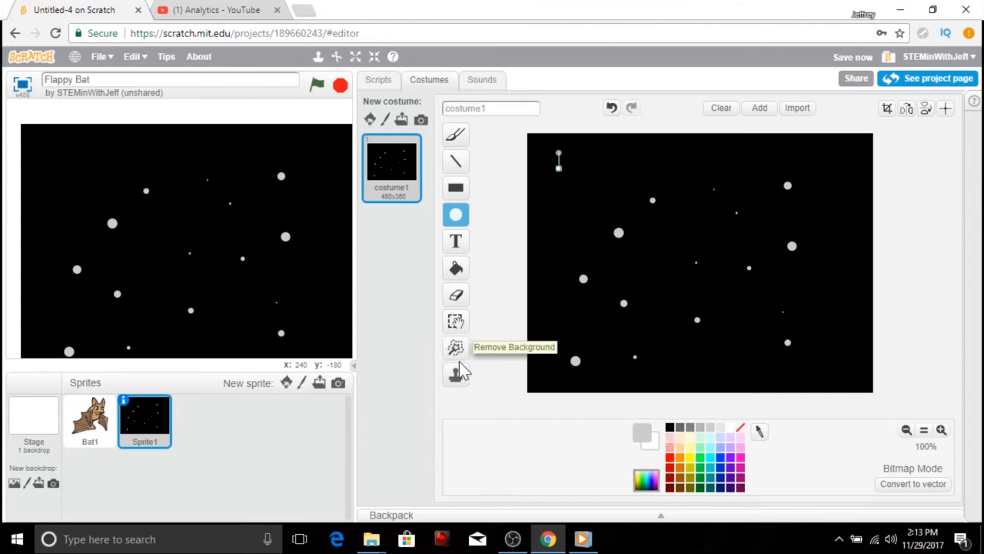
click(378, 80)
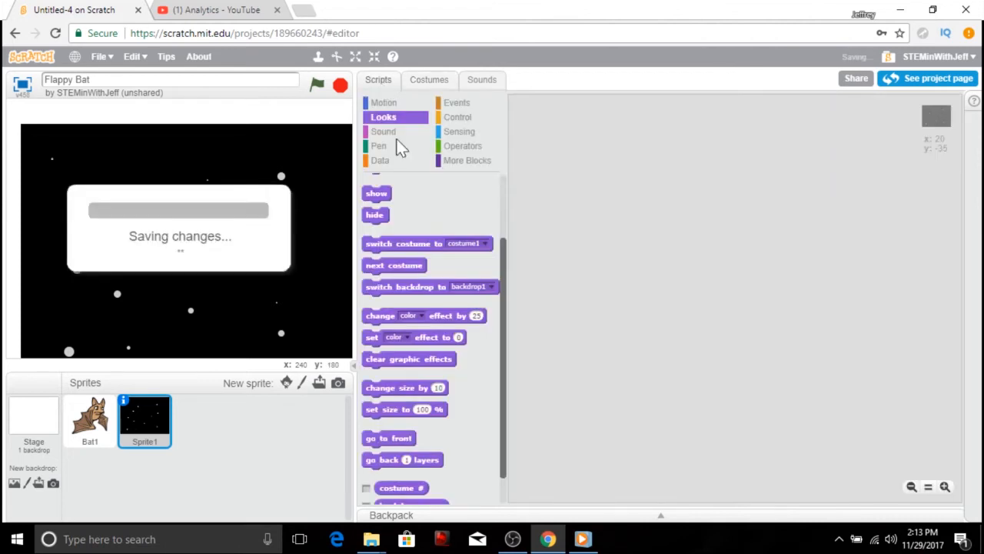
Show the Events category for the starfield sprite's empty script area.
click(457, 101)
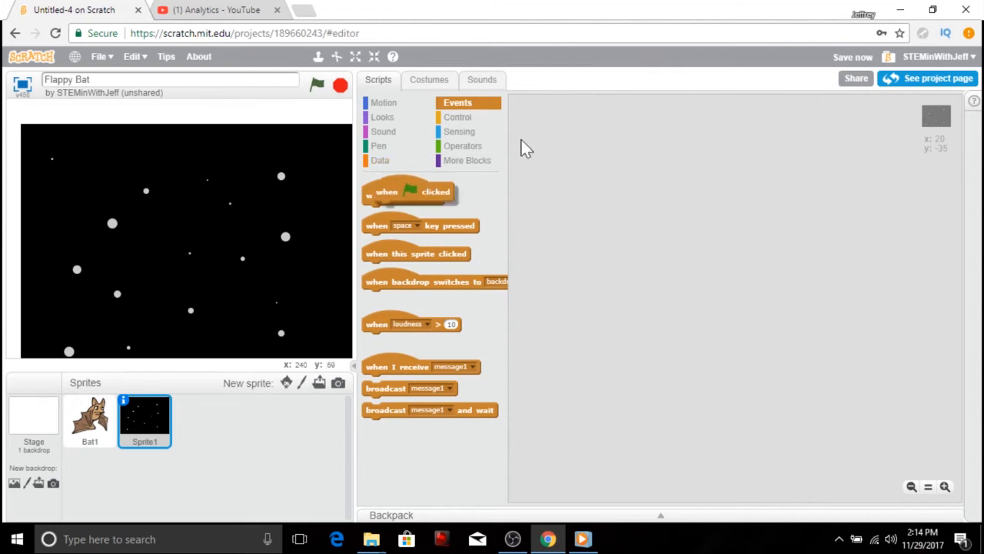
Start the starfield's green-flag script with hide followed by a forever loop.
drag(409, 192, 621, 138)
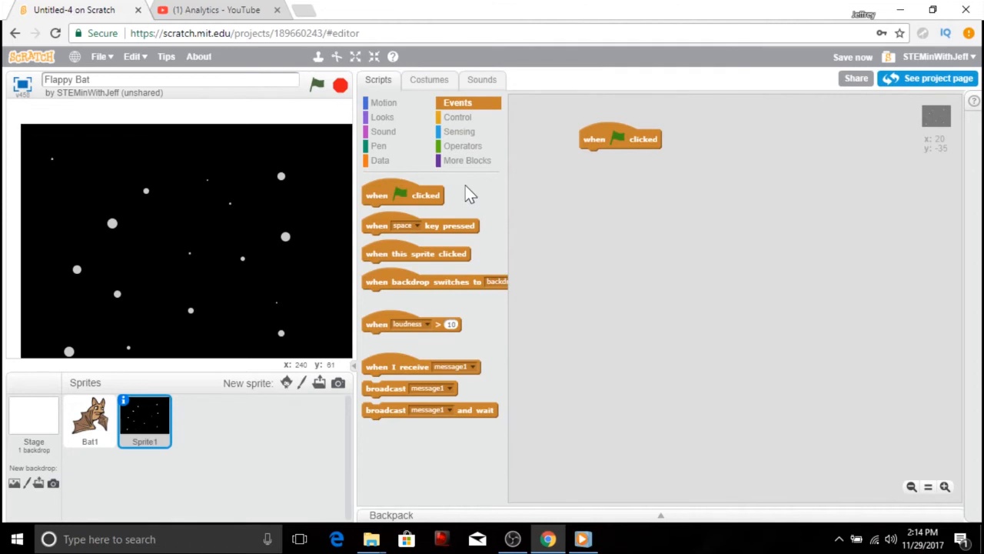
click(383, 117)
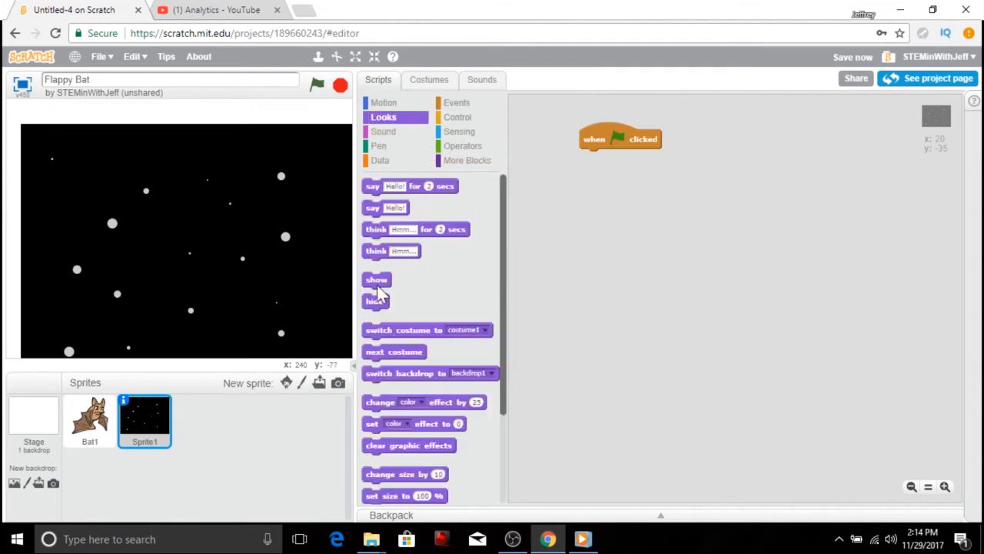
drag(375, 300, 590, 157)
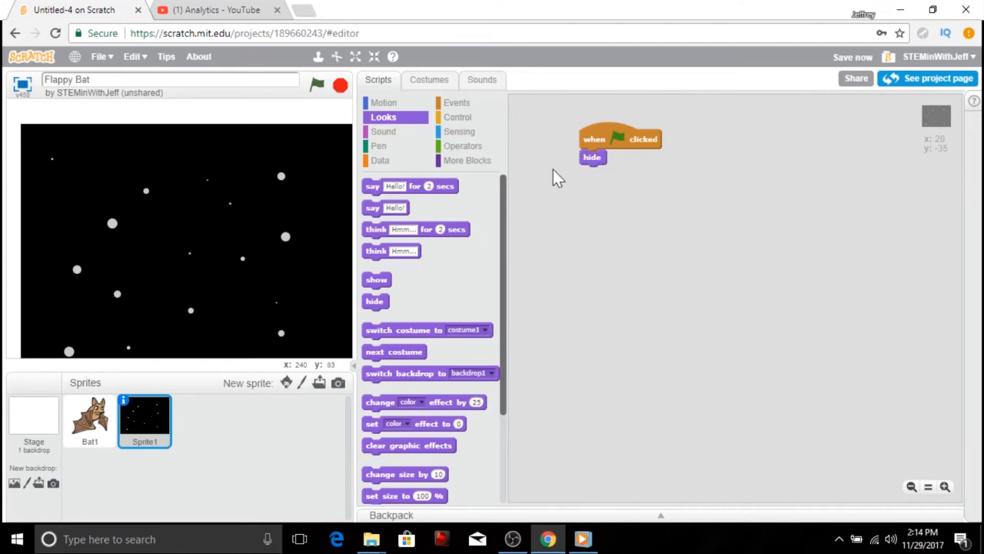
mouse_move(458, 116)
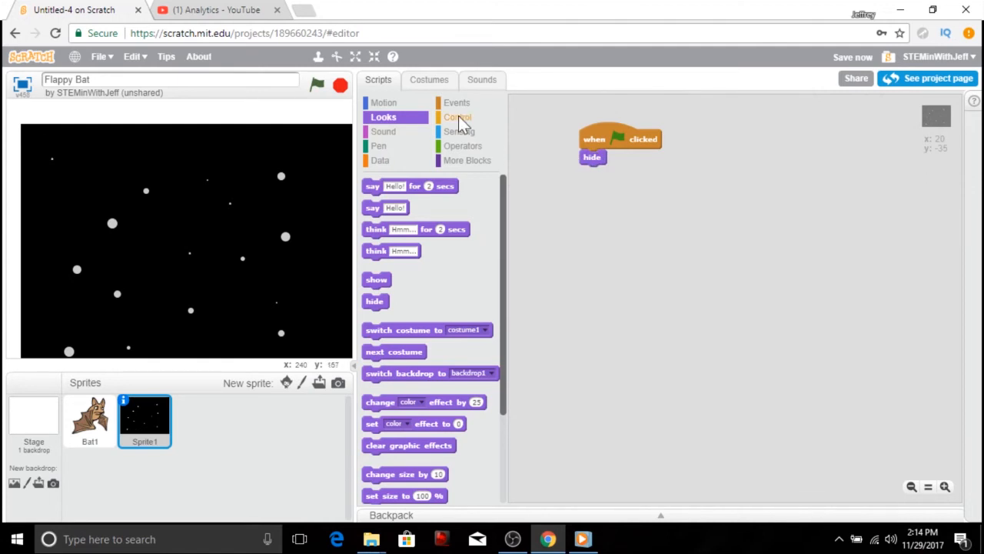
click(458, 117)
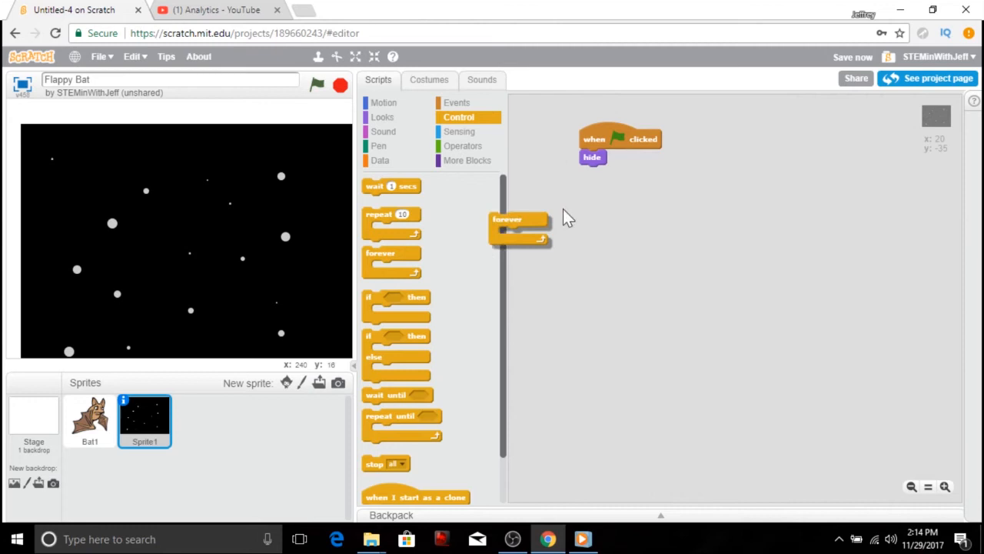
drag(508, 218, 600, 172)
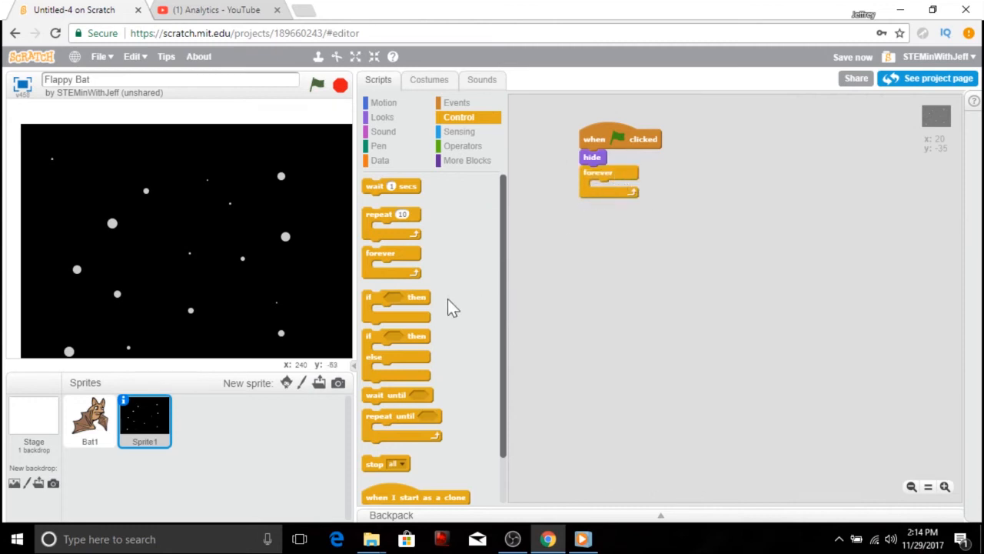
Inside the loop, create a clone of myself and wait 1 second after each clone.
scroll(down, 3)
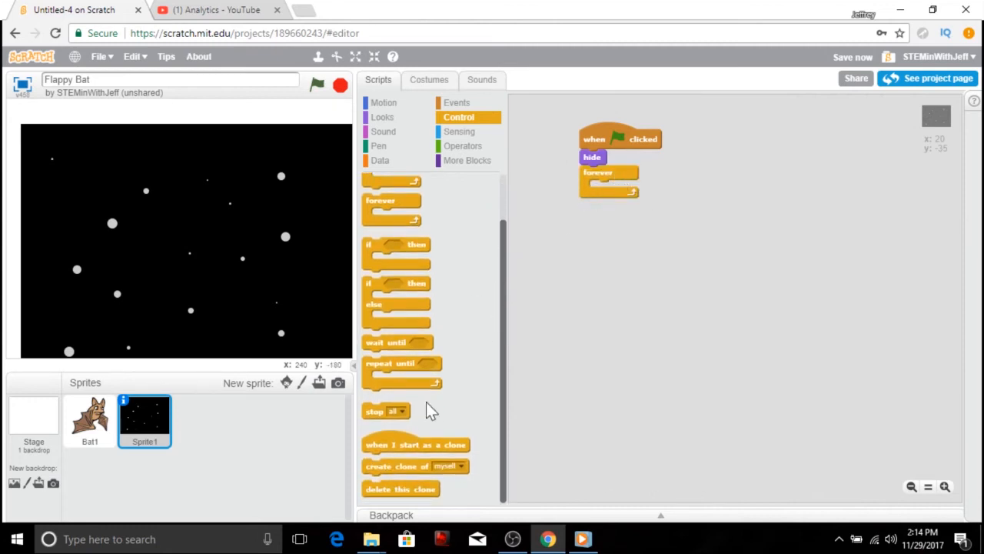
drag(415, 466, 630, 192)
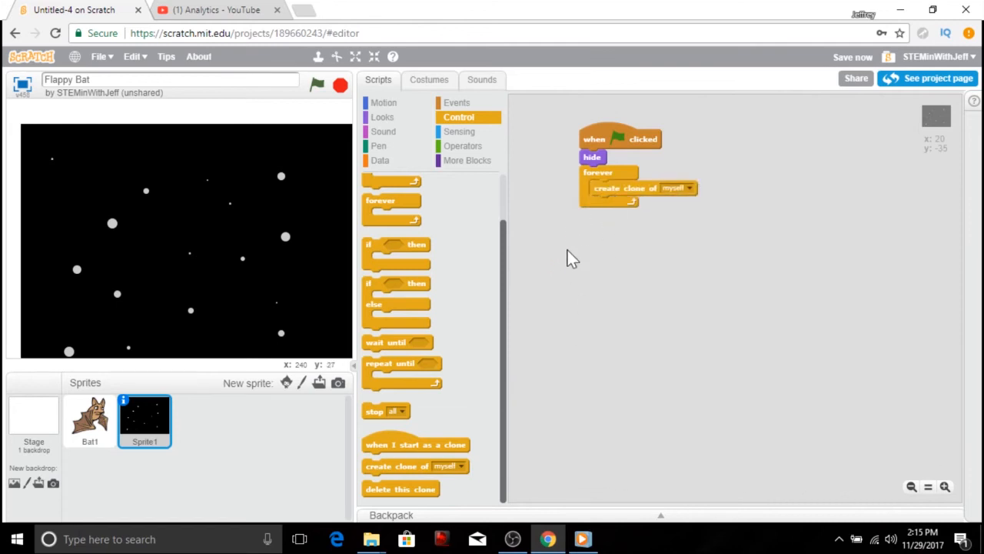
mouse_move(544, 259)
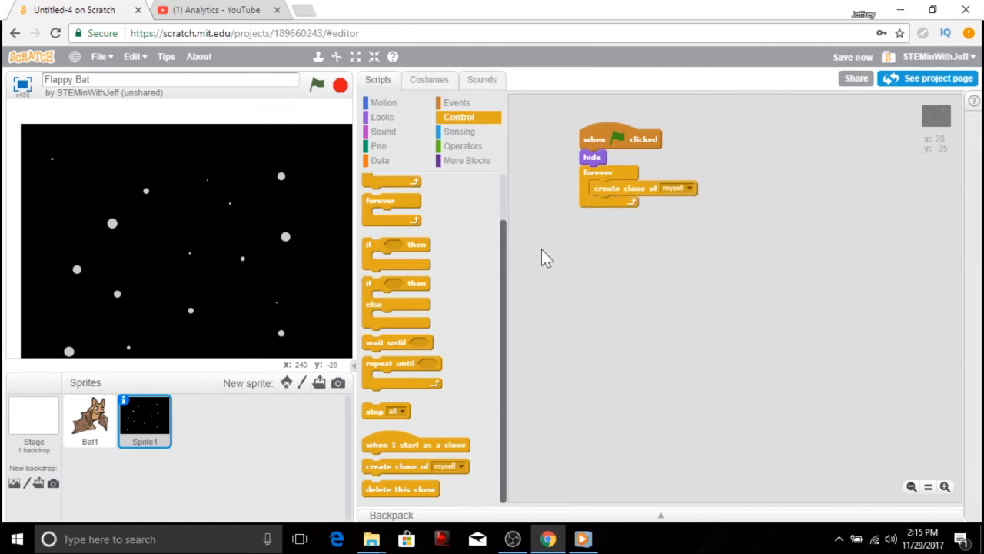
mouse_move(504, 239)
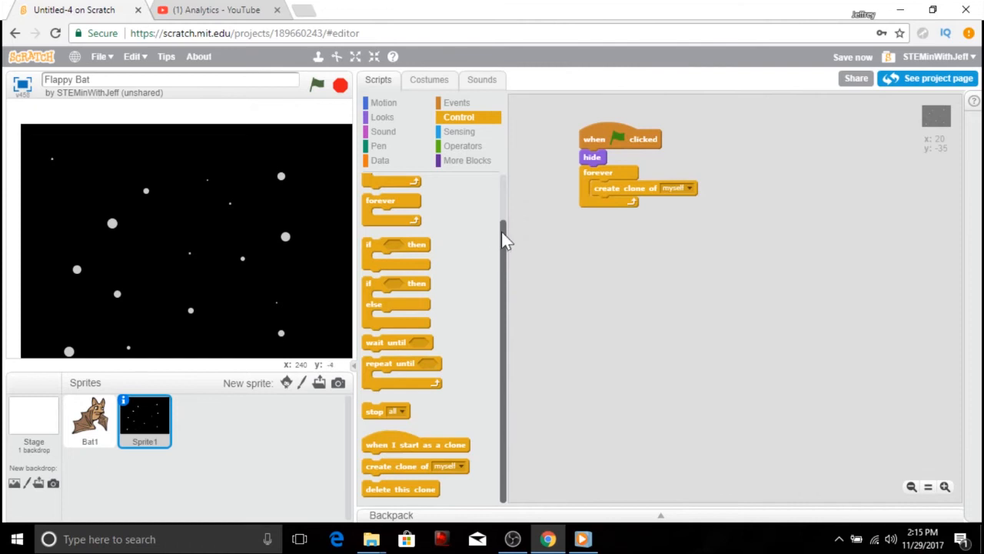
scroll(up, 3)
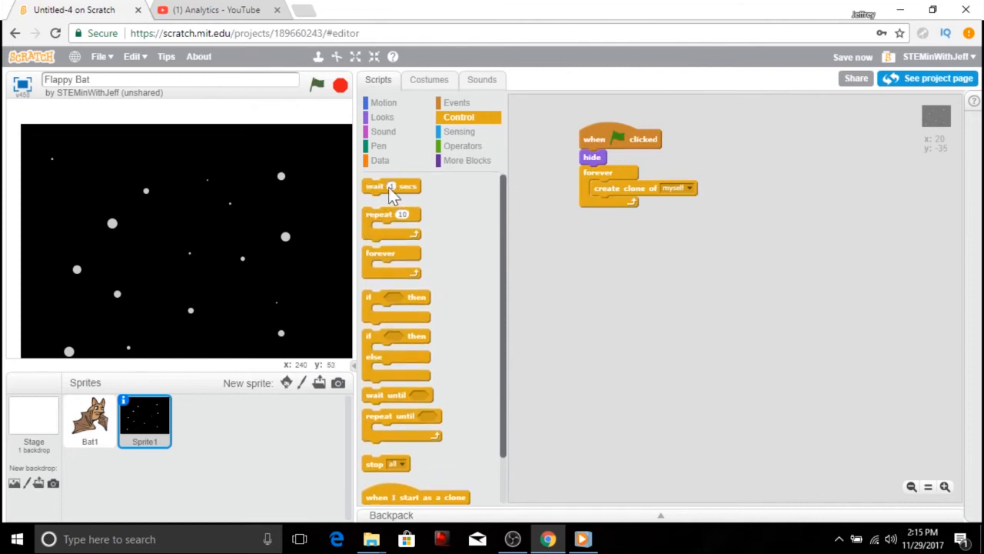
drag(392, 186, 615, 203)
text(5)
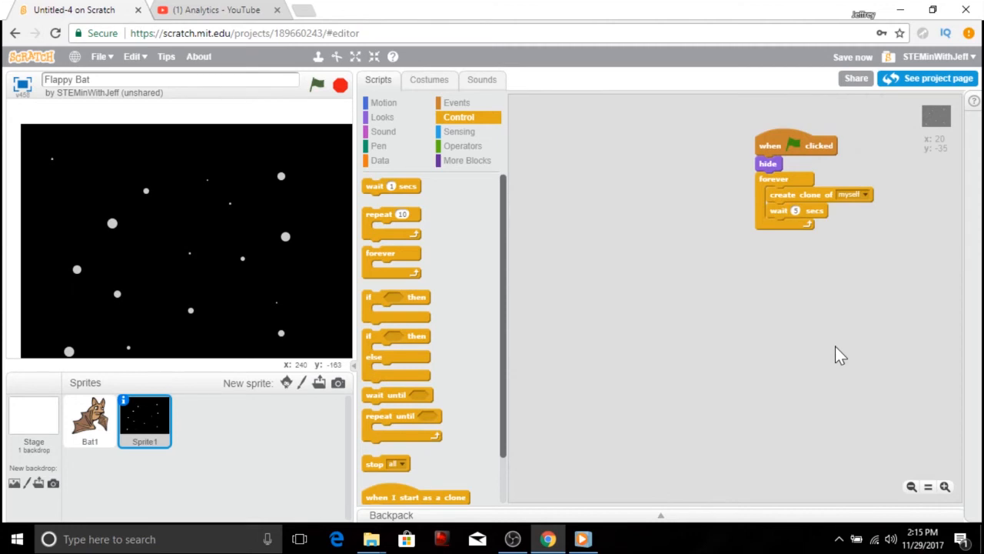
click(852, 55)
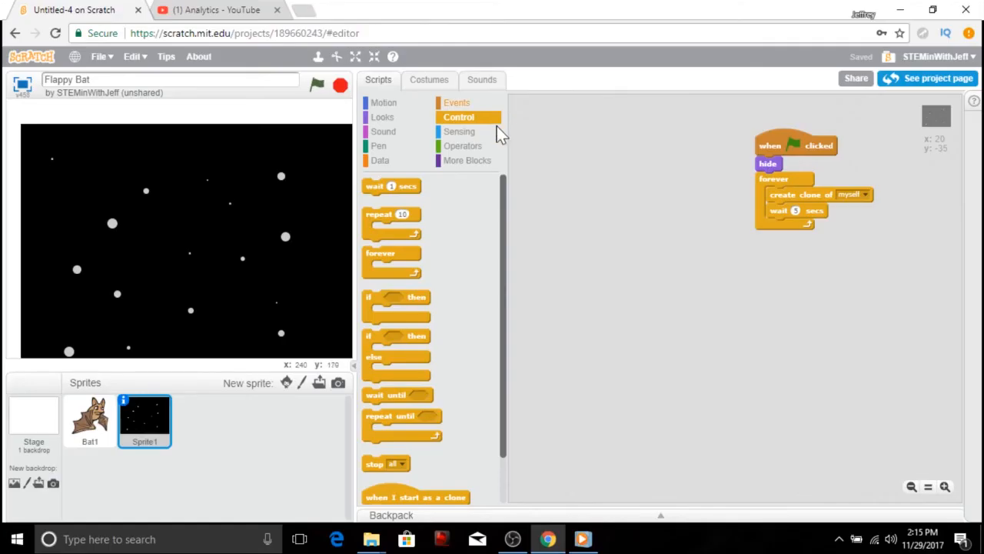
When starting as a clone, go to x 480 y 0 and show the clone.
scroll(down, 3)
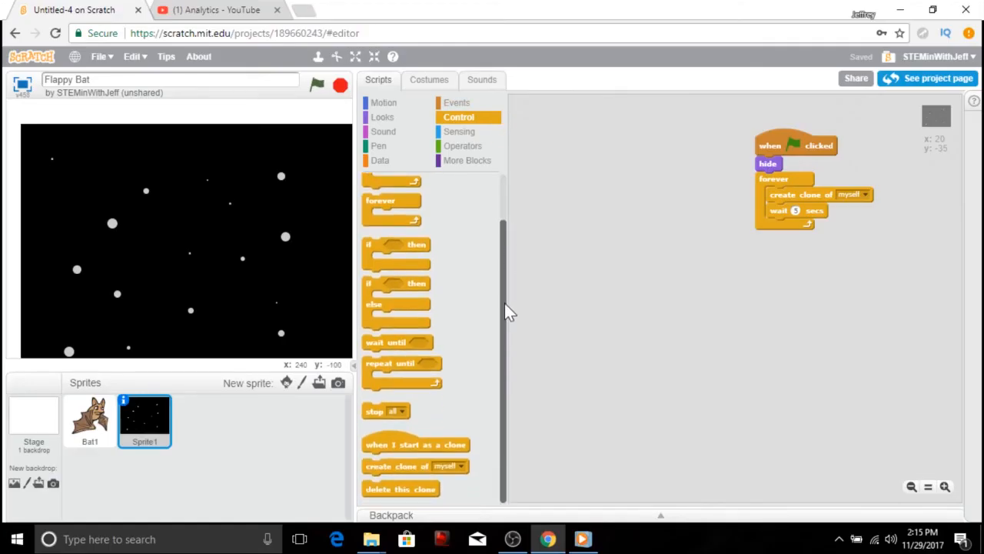
drag(416, 445, 612, 138)
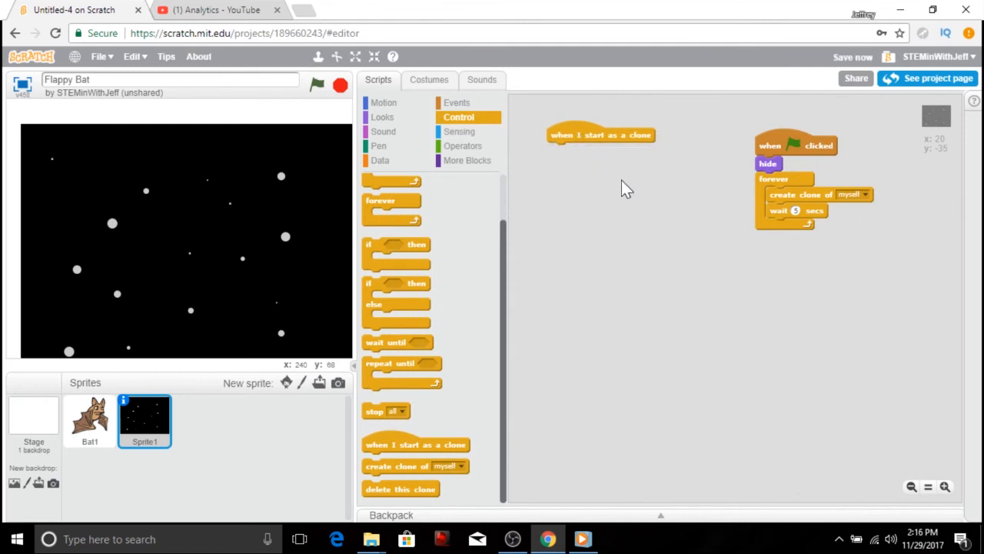
mouse_move(377, 122)
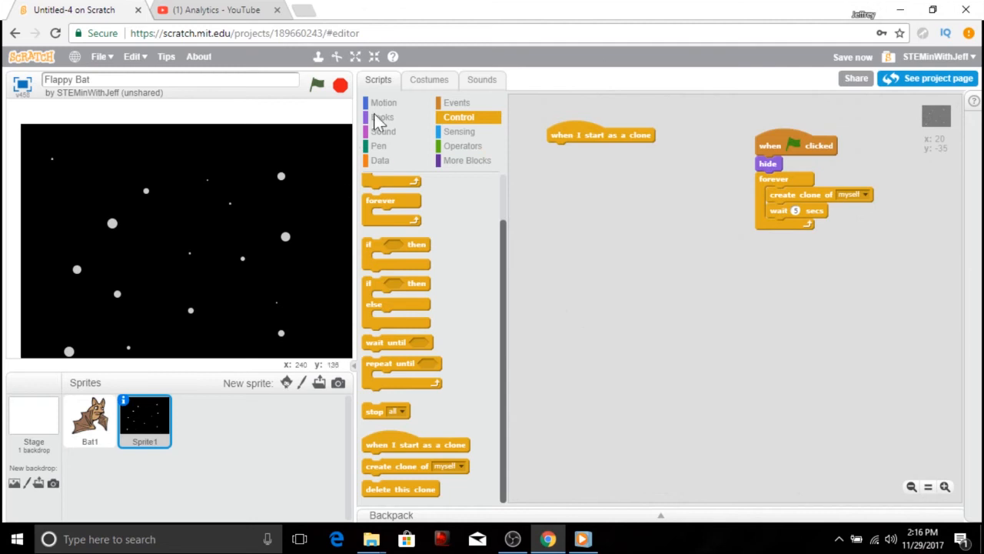
click(385, 102)
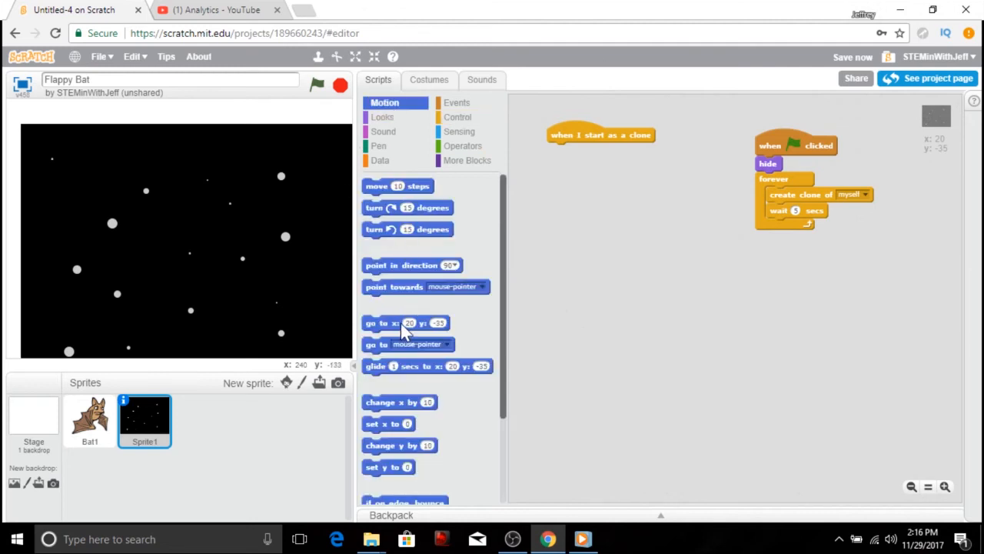
drag(406, 323, 591, 151)
text(0)
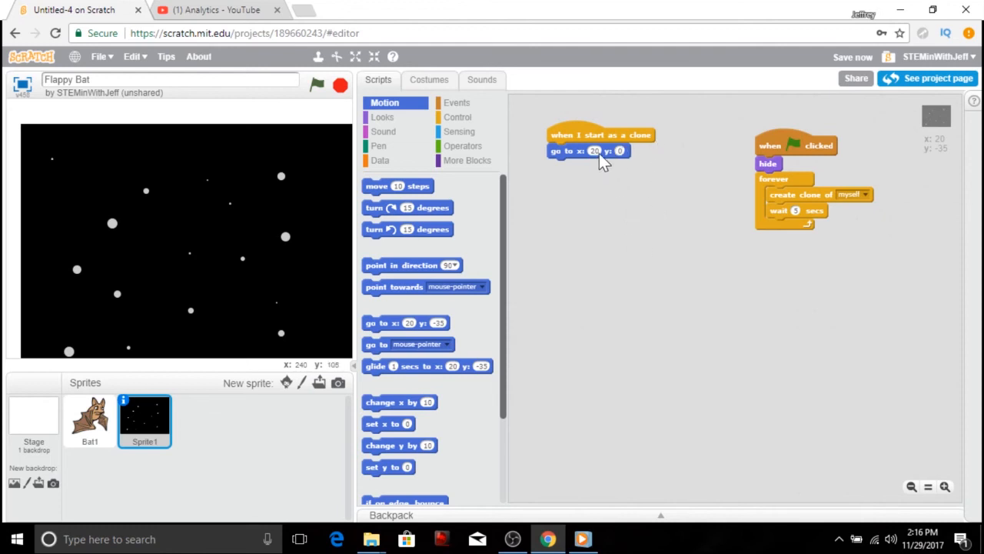
text(48)
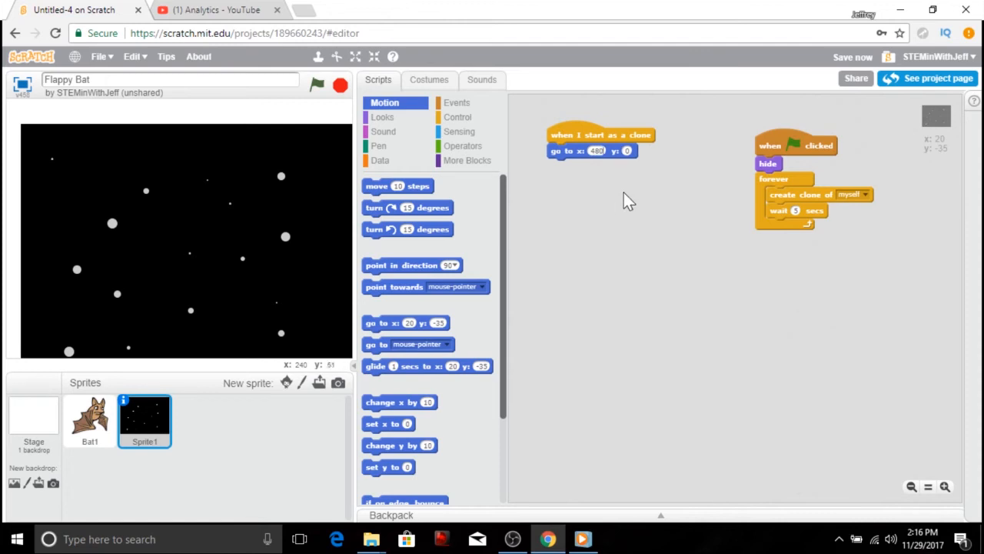
mouse_move(418, 80)
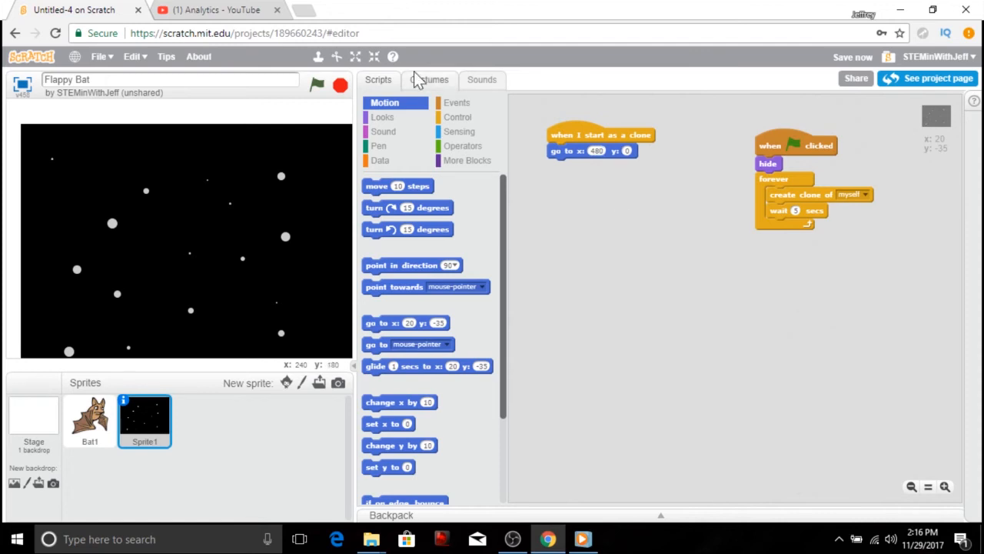
click(382, 117)
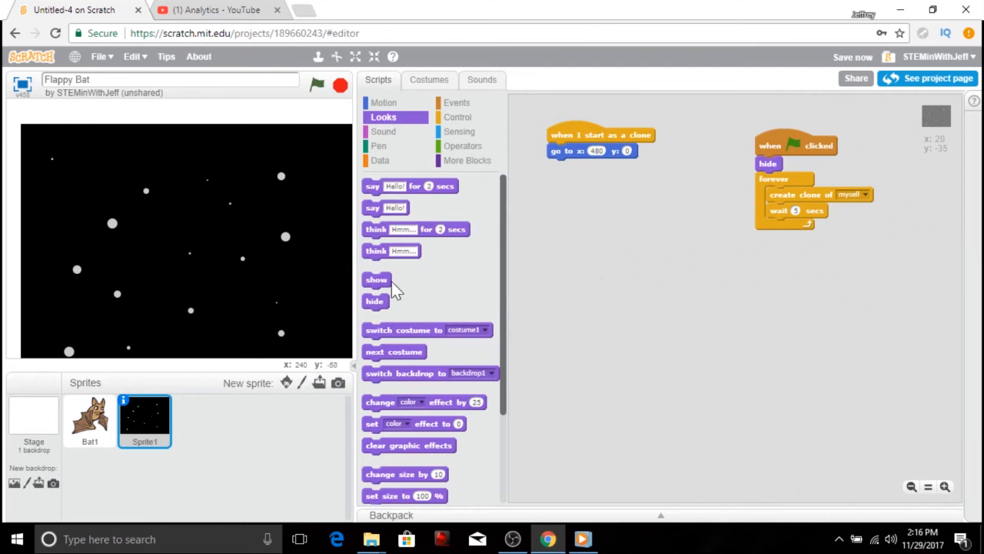
drag(376, 280, 552, 182)
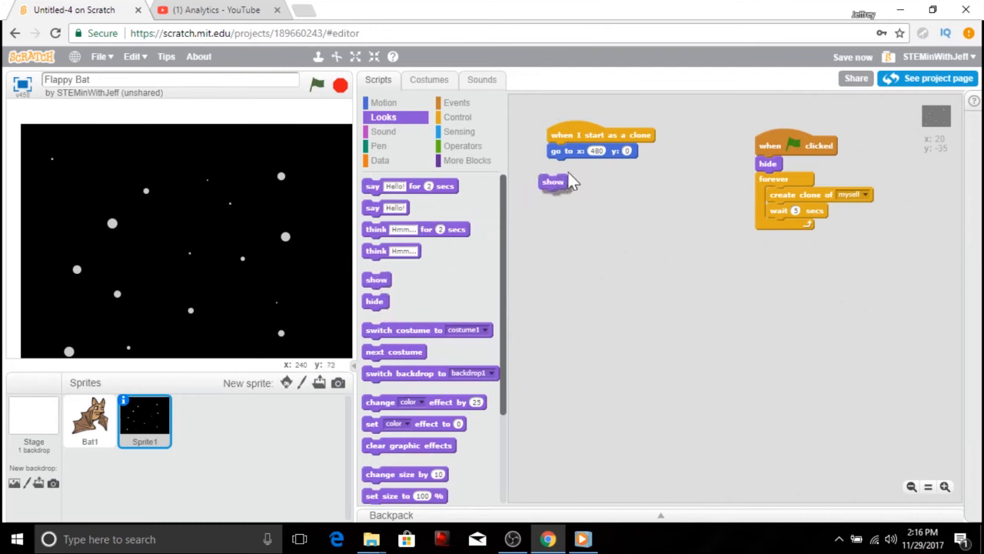
drag(552, 181, 561, 166)
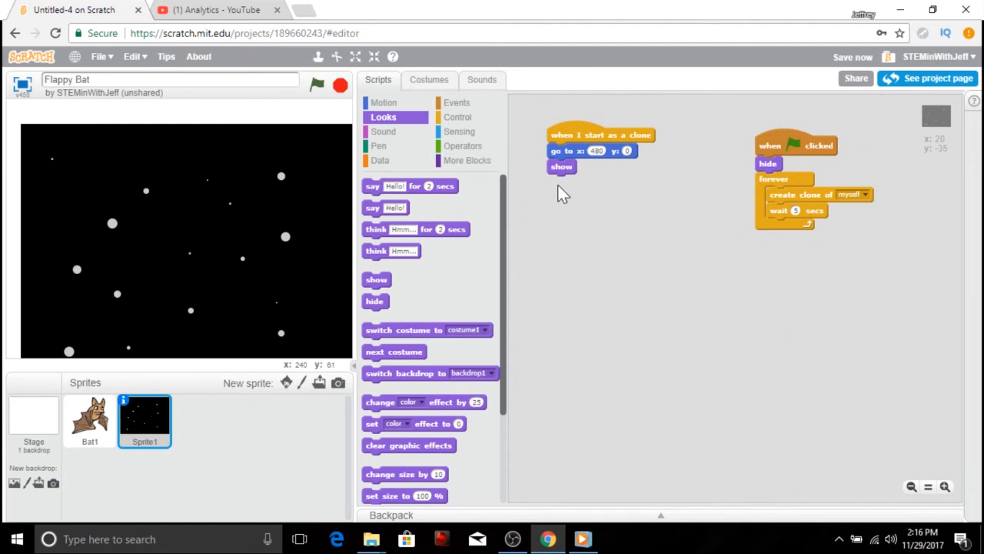
mouse_move(500, 171)
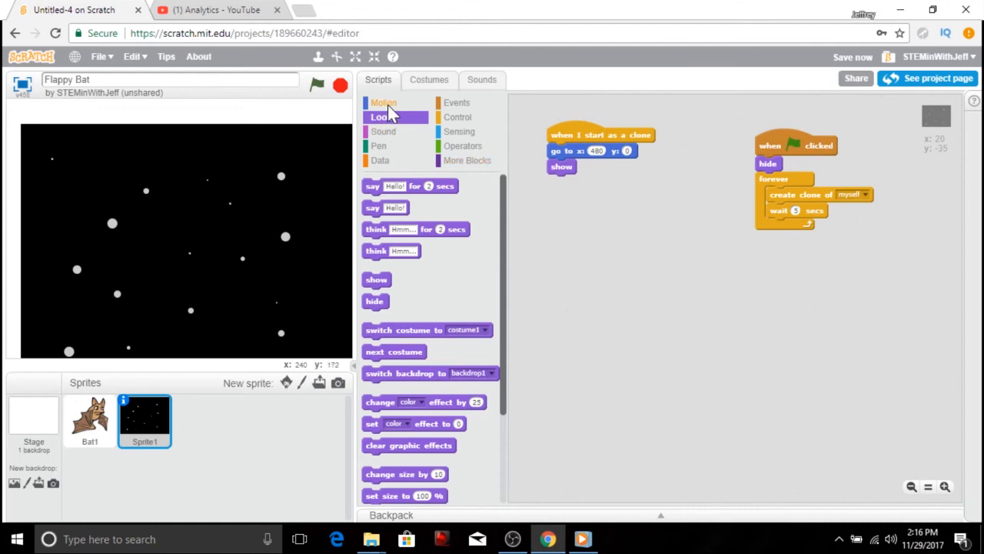
Glide the clone 3 seconds to x -480 y 0, then hide it.
click(384, 102)
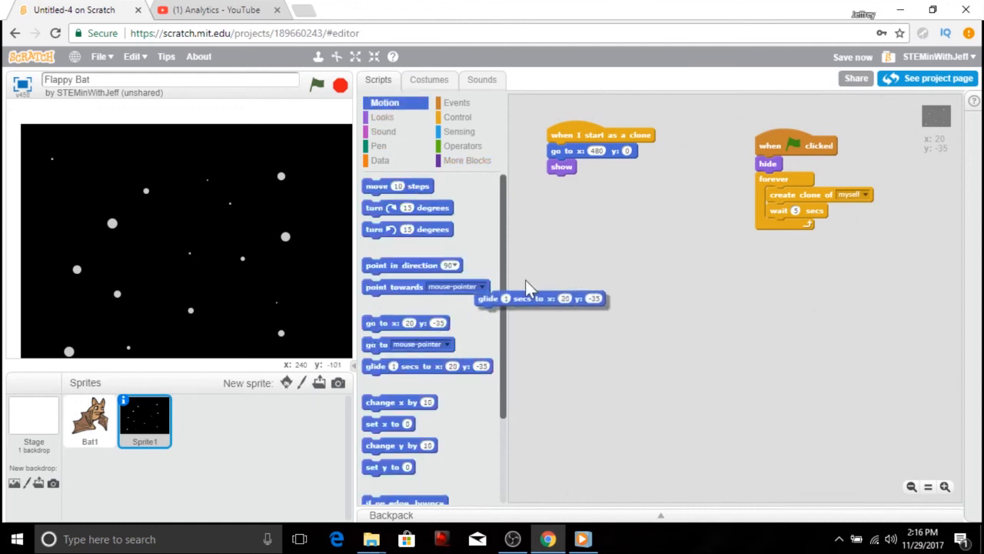
drag(538, 298, 612, 181)
text(-480)
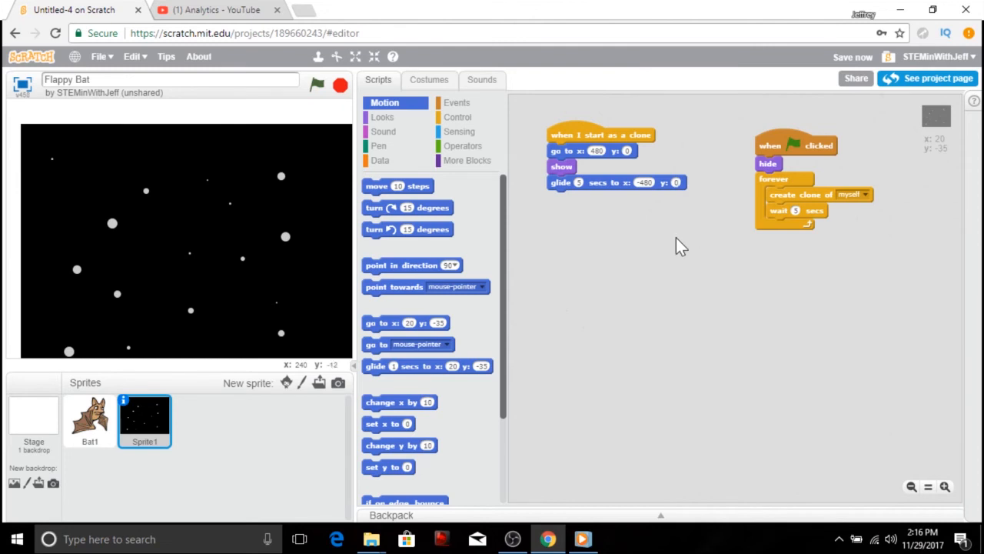
mouse_move(381, 117)
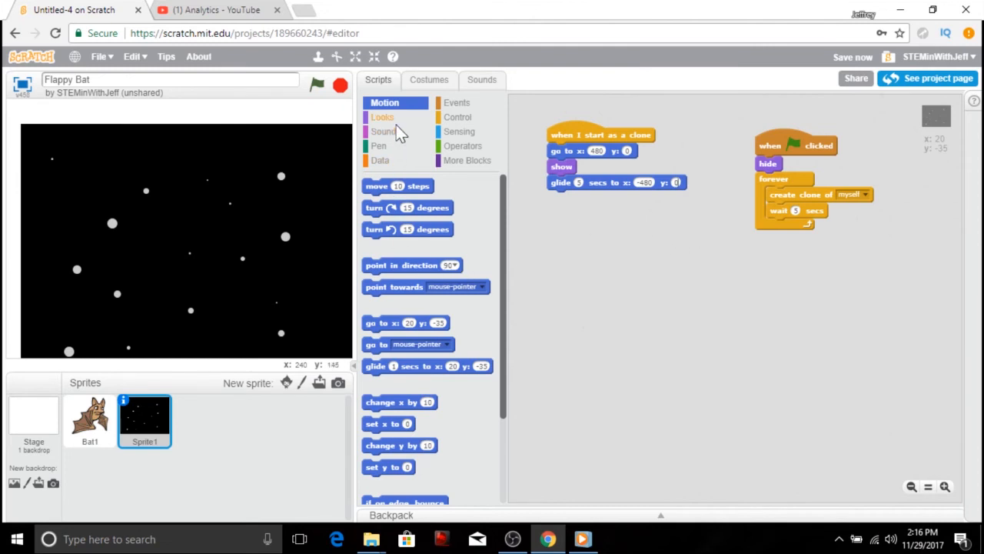
click(381, 116)
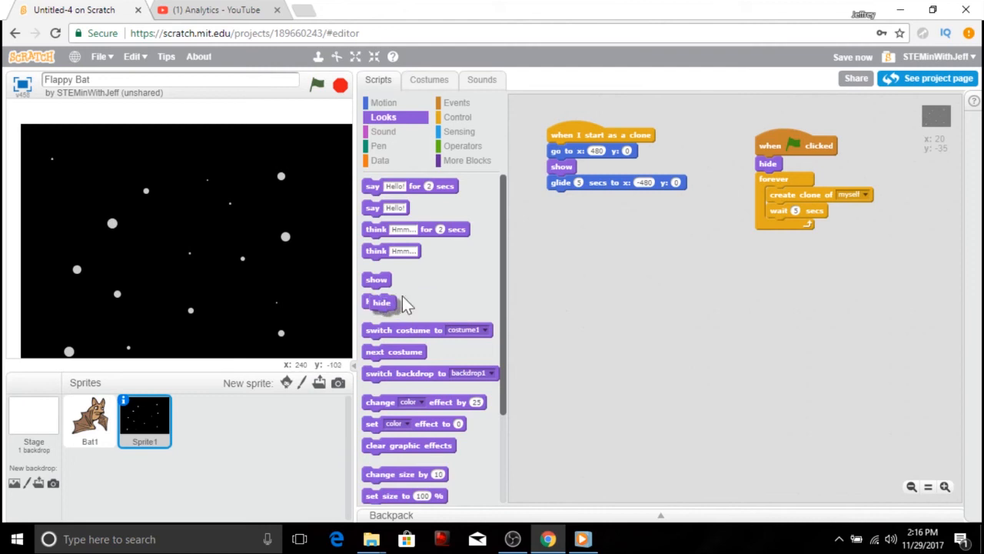
drag(382, 302, 560, 197)
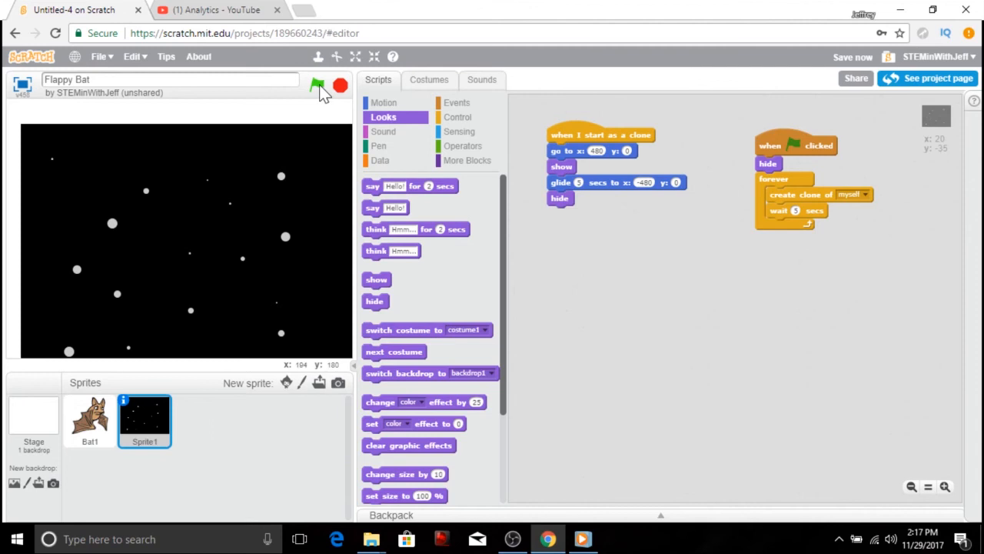
click(317, 84)
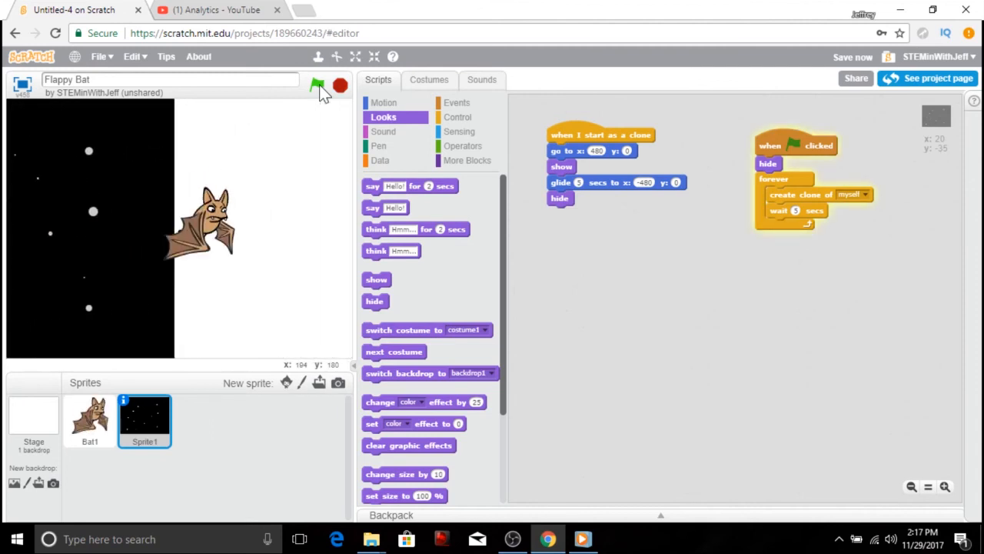
click(317, 85)
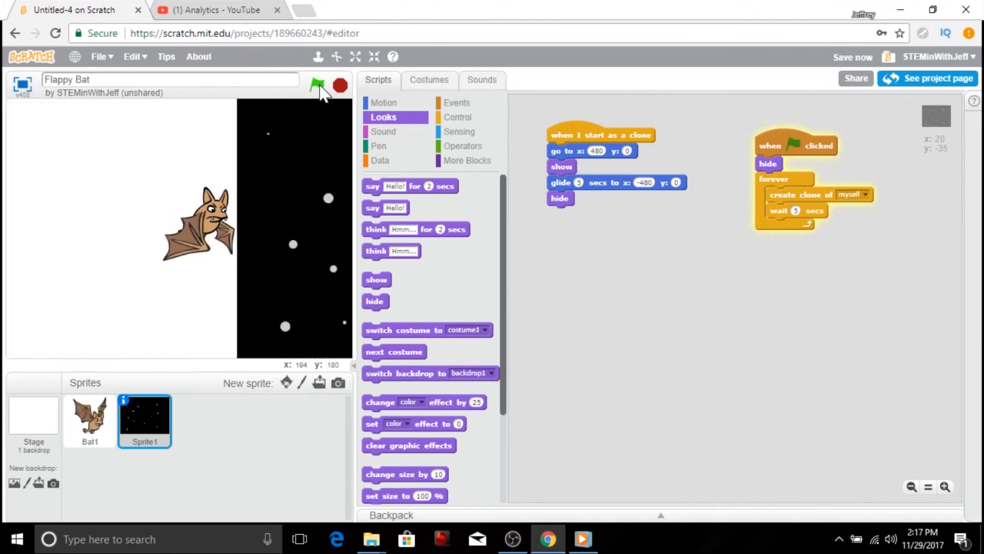
click(317, 84)
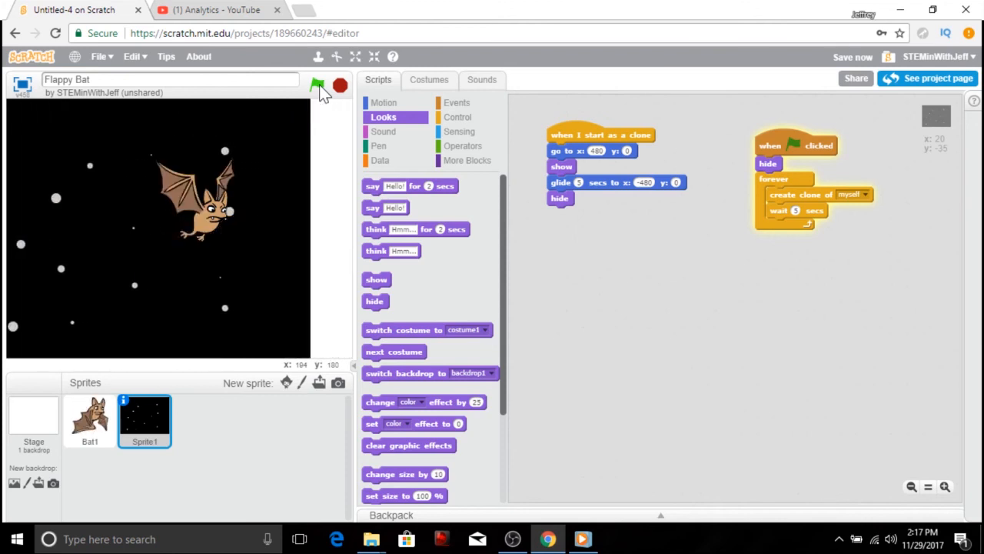
click(317, 85)
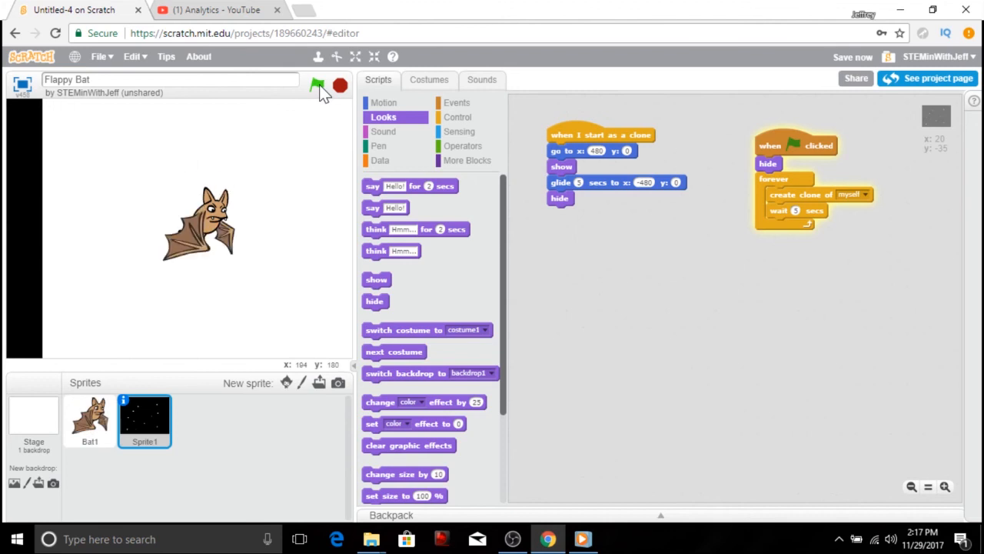
click(317, 86)
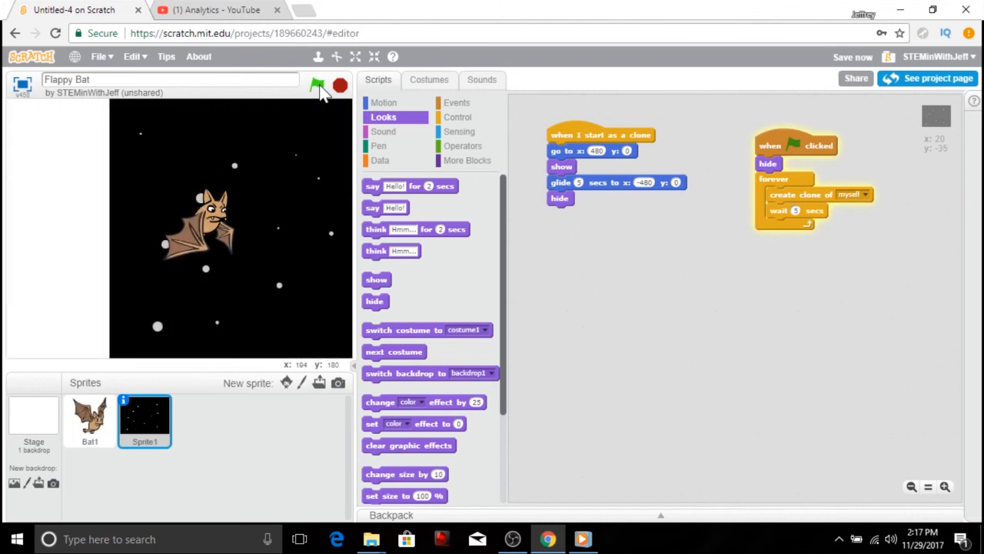
click(339, 86)
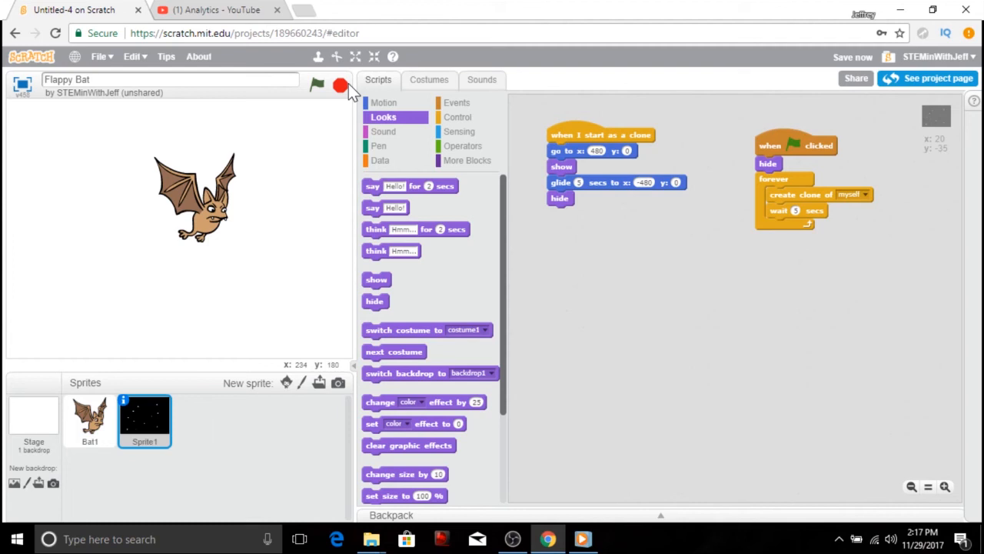
mouse_move(154, 419)
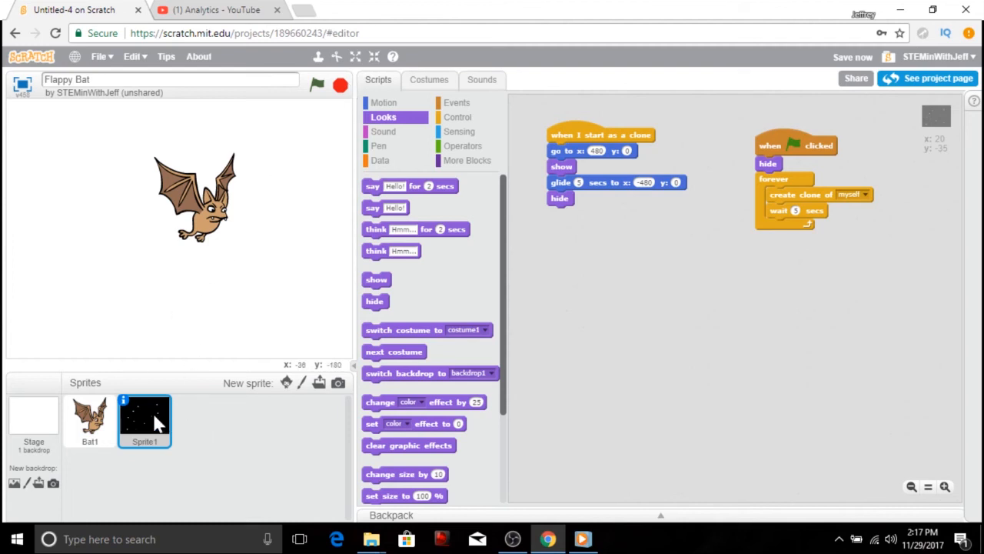
Duplicate the starfield sprite as Sprite2.
right_click(144, 422)
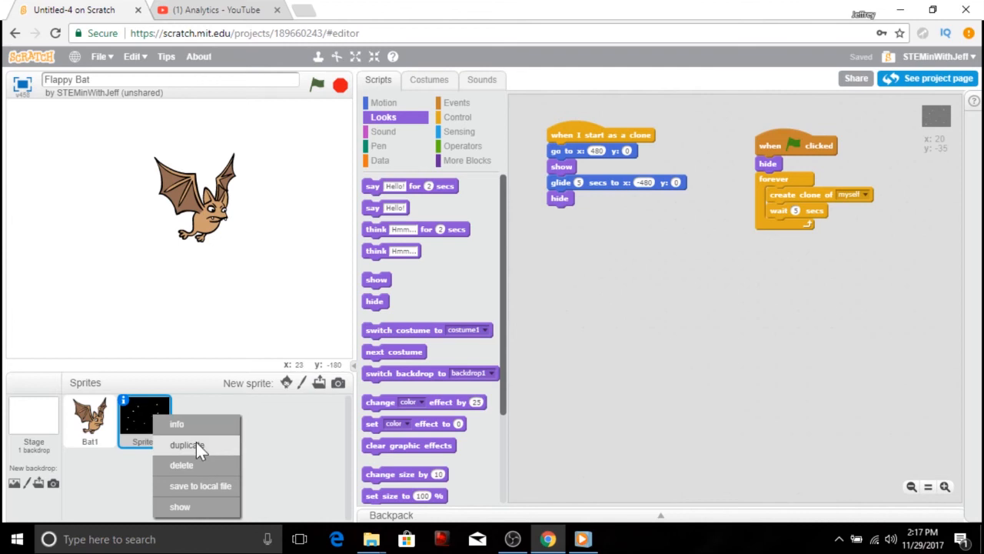
click(186, 445)
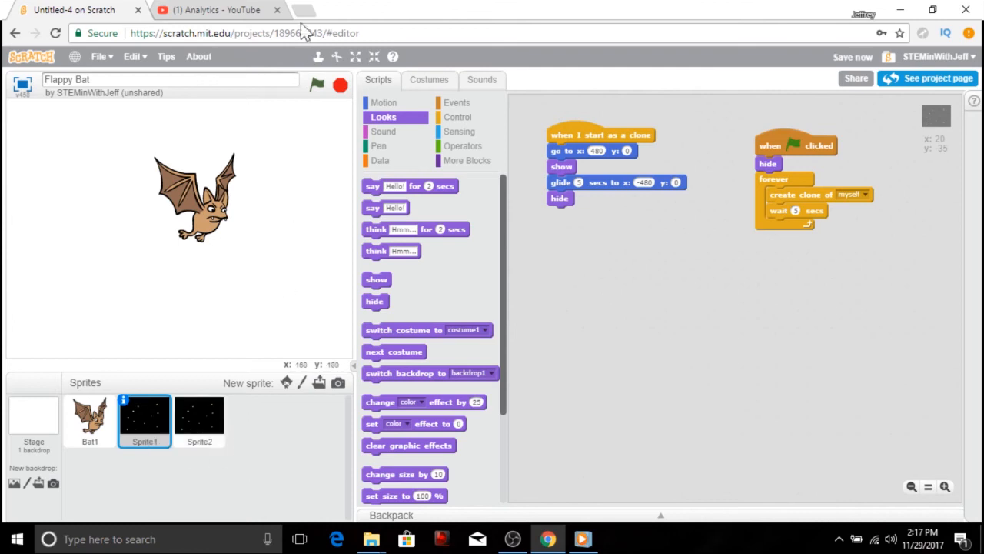
Run the project a few times to test both scrolling starfields, then stop it.
click(316, 84)
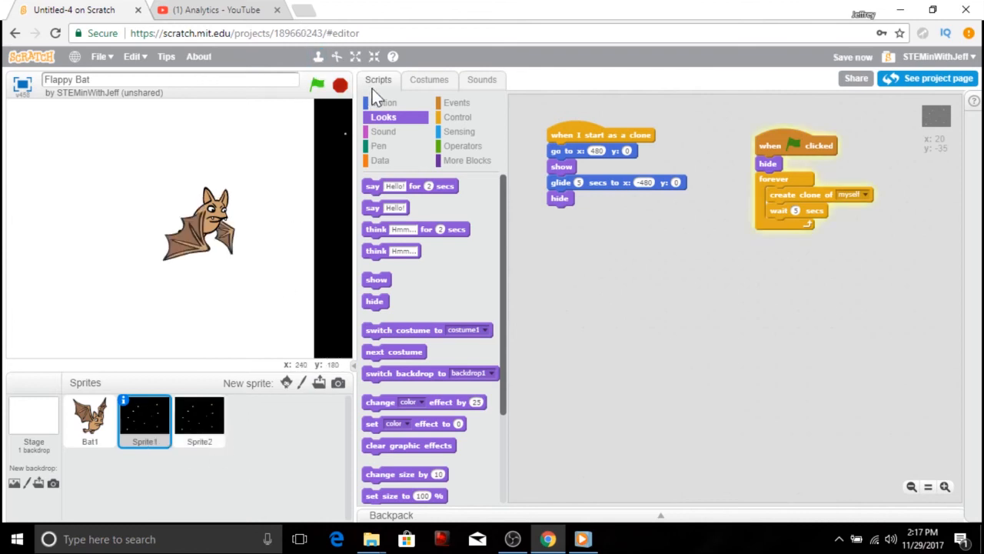
click(316, 84)
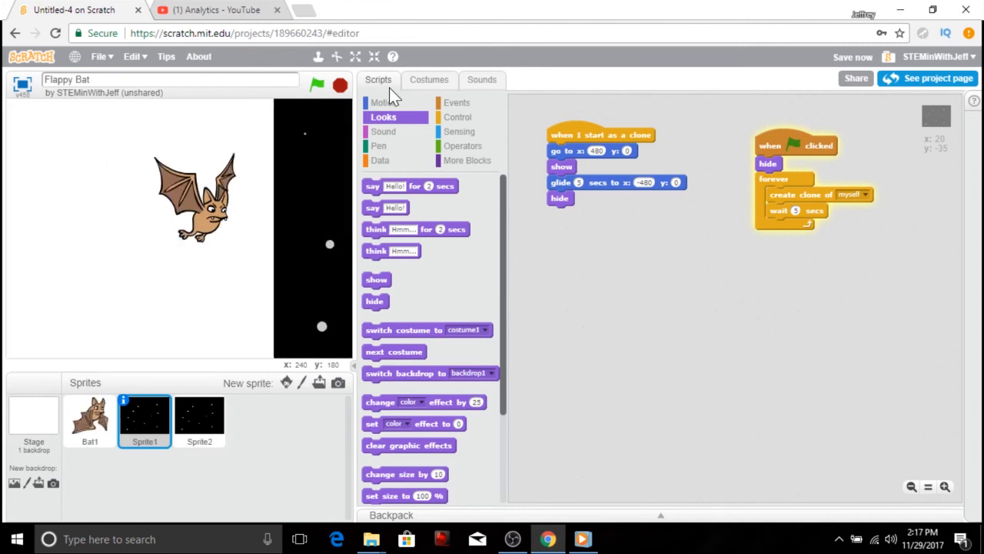
click(317, 86)
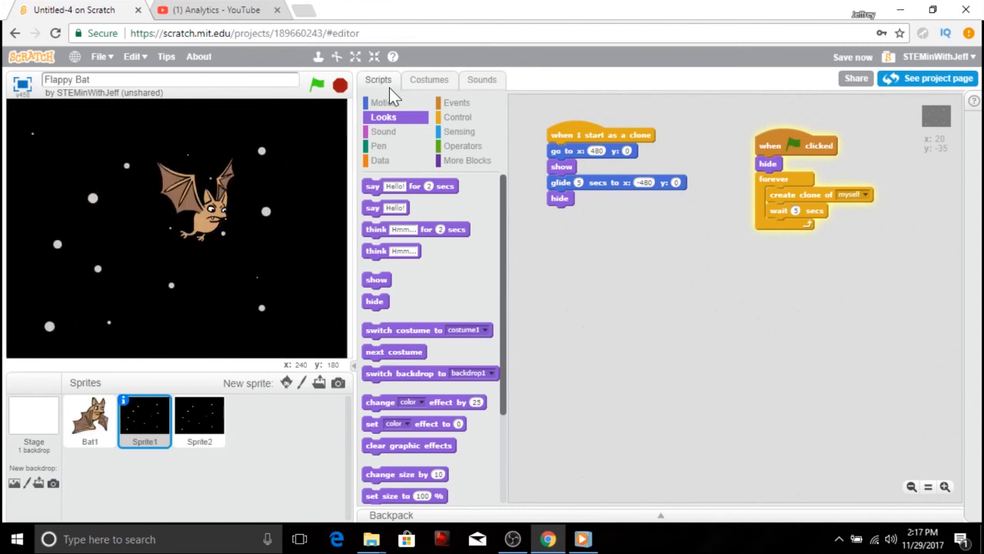
click(317, 85)
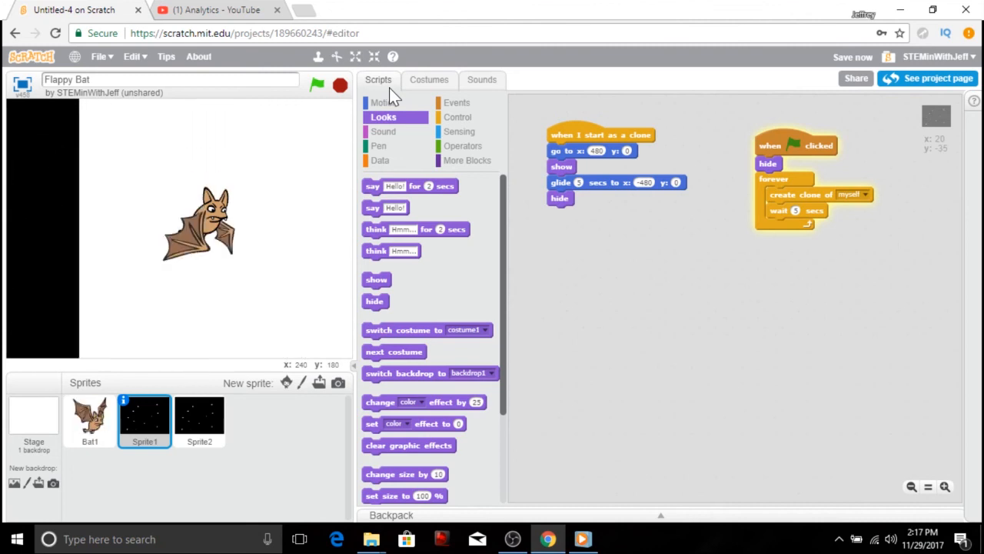
click(317, 85)
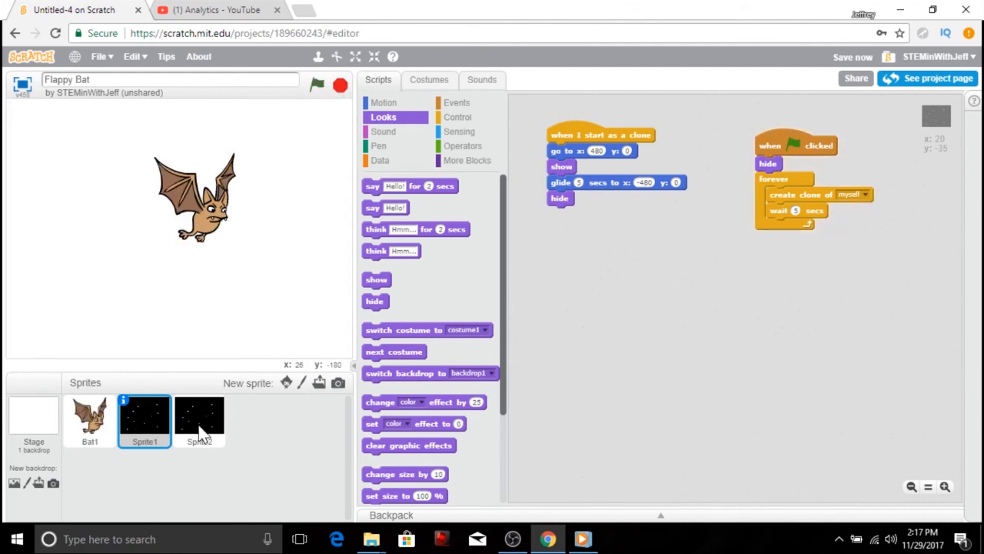
Add a 'wait 2.5 secs' block under Sprite2's 'hide' before its clone loop.
click(200, 418)
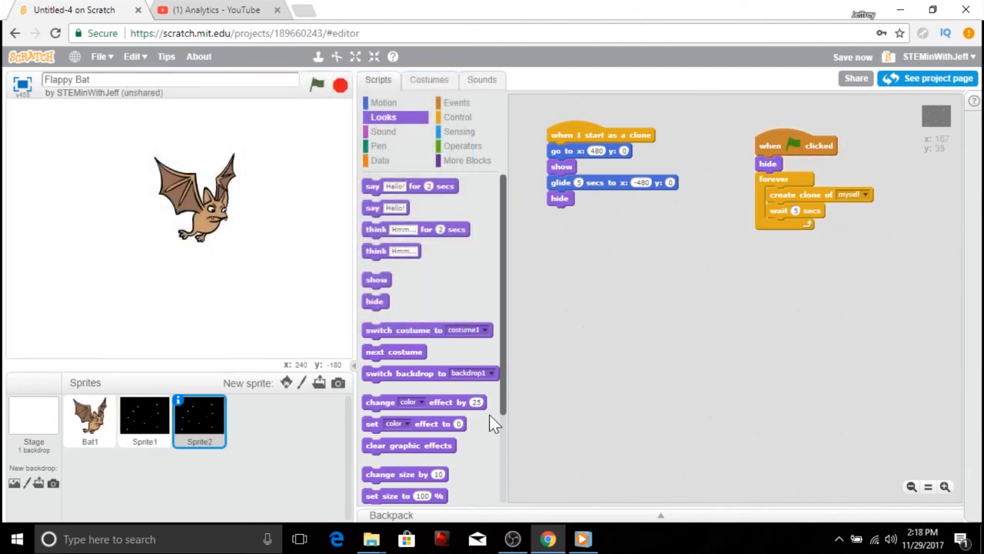
mouse_move(612, 423)
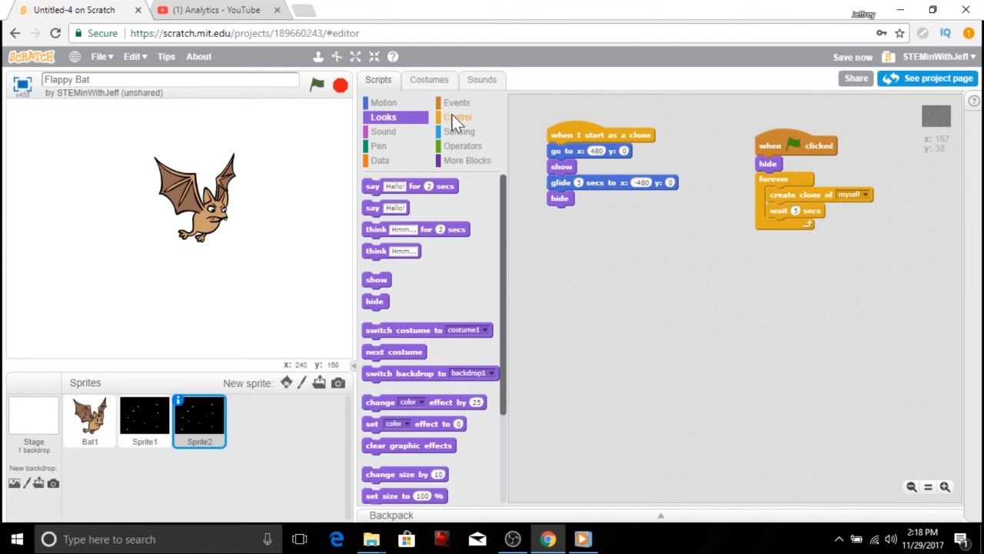
click(458, 117)
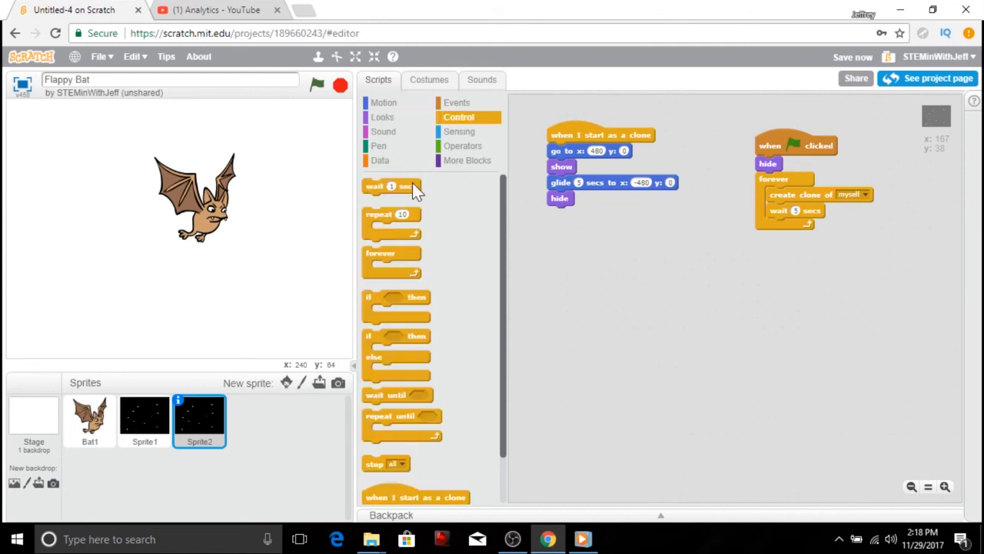
drag(391, 186, 745, 257)
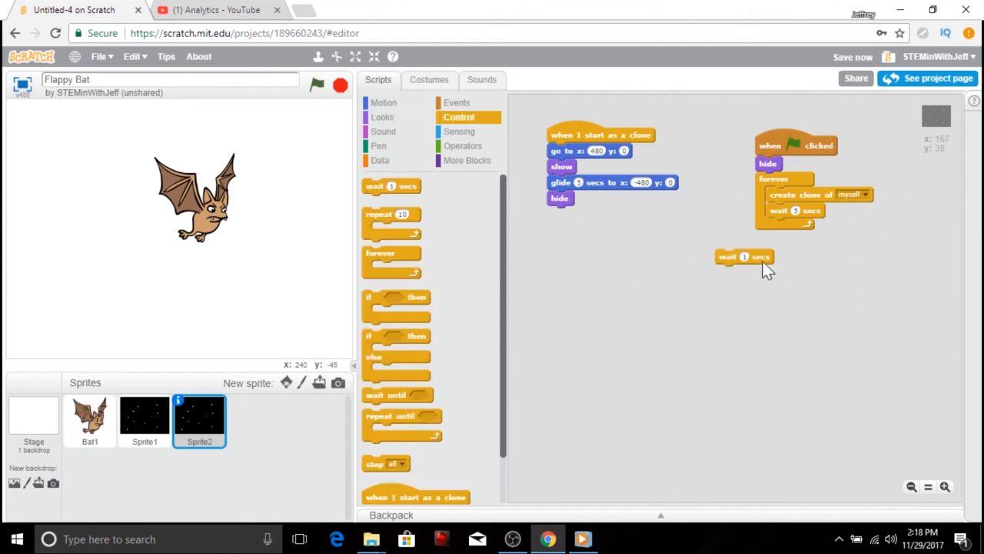
drag(744, 257, 769, 179)
text(2.5)
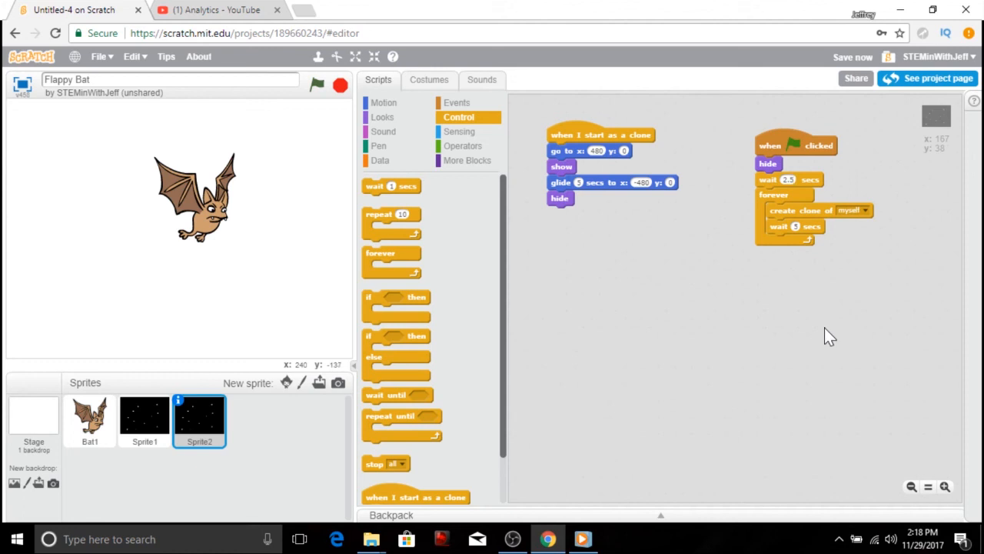
mouse_move(831, 321)
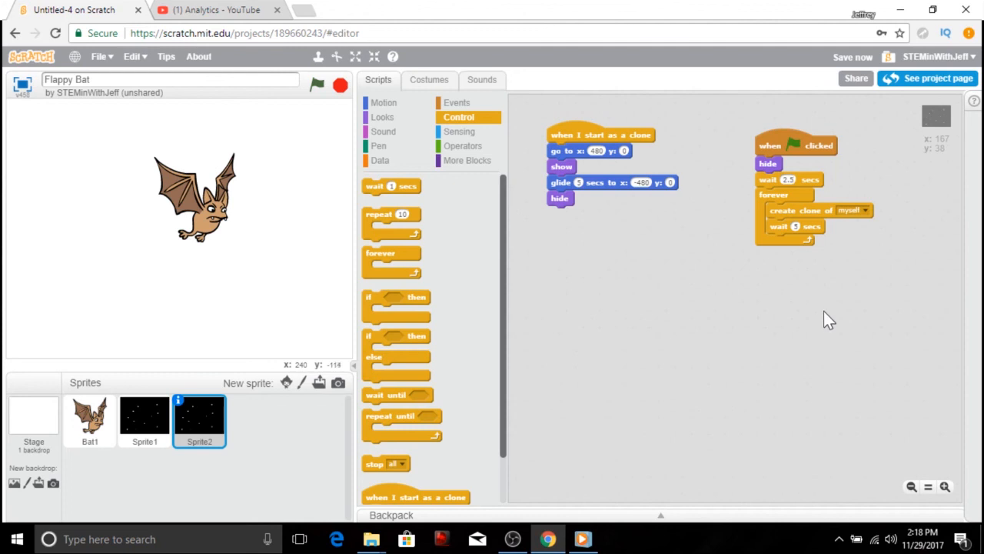
click(317, 84)
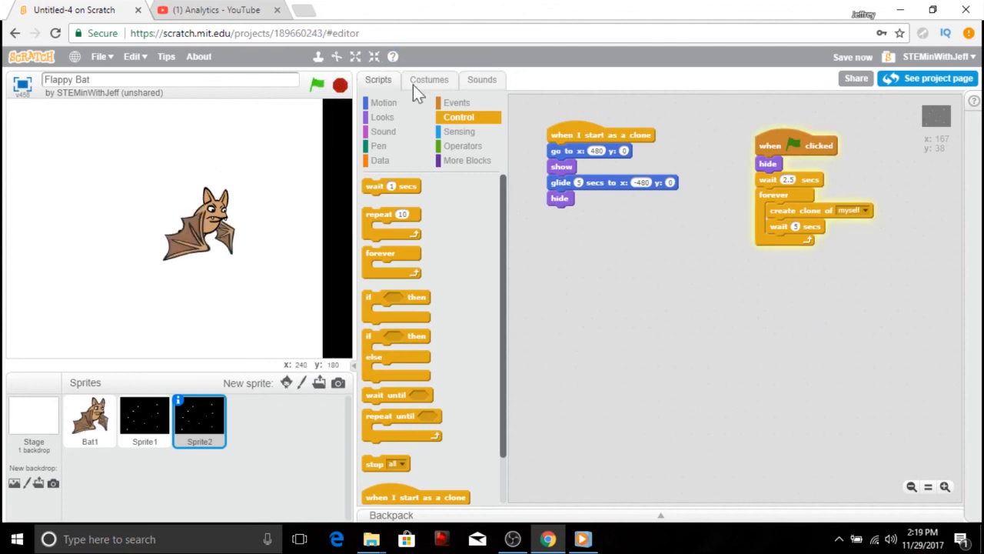
Run the project to check the staggered stars, then stop it.
click(316, 84)
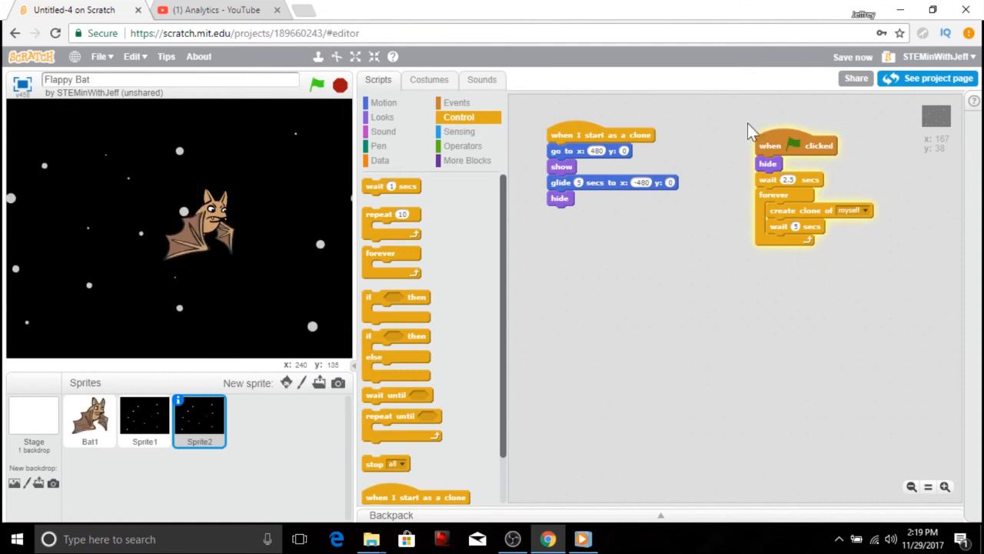
click(340, 84)
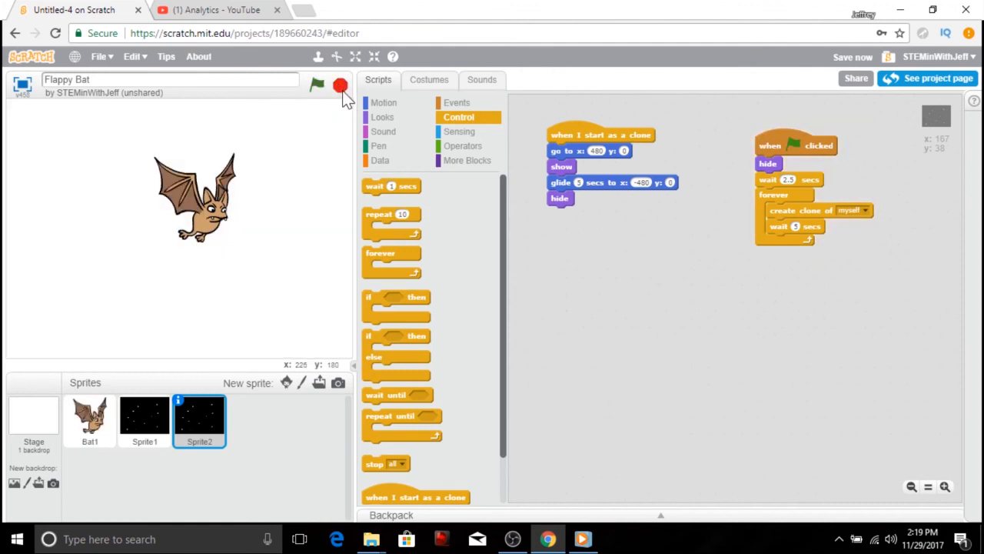
Fill the Stage backdrop with solid black using the paint bucket and run the project.
click(34, 423)
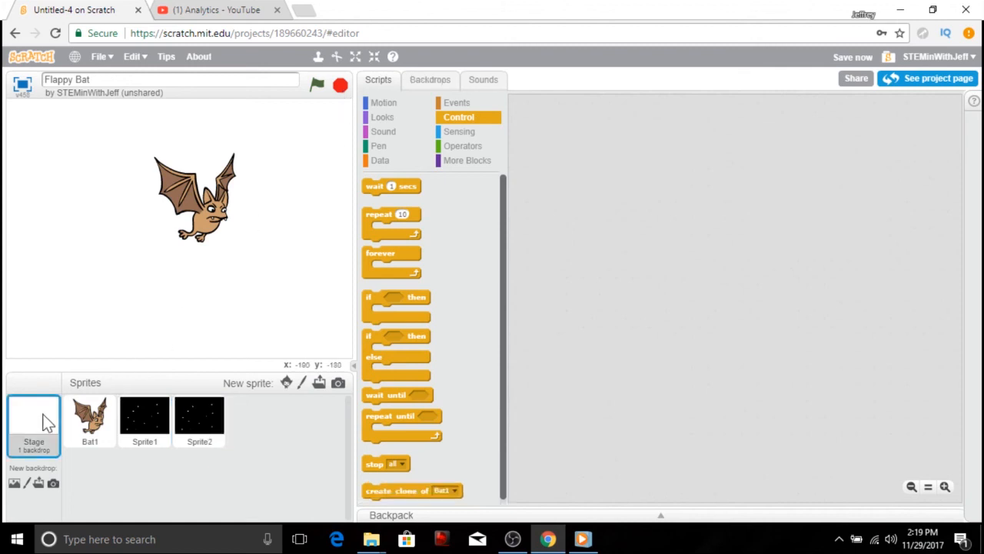
mouse_move(443, 59)
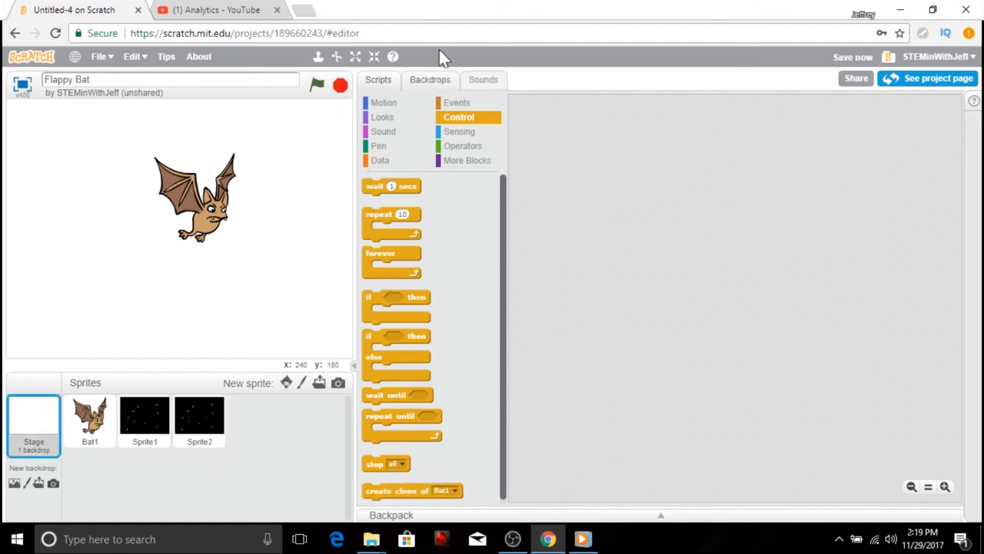
click(430, 80)
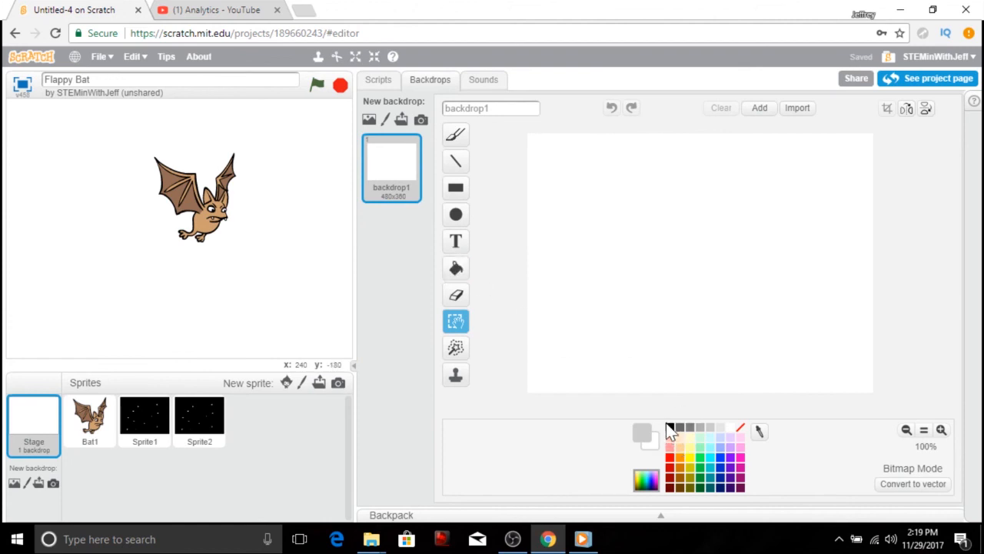
click(455, 270)
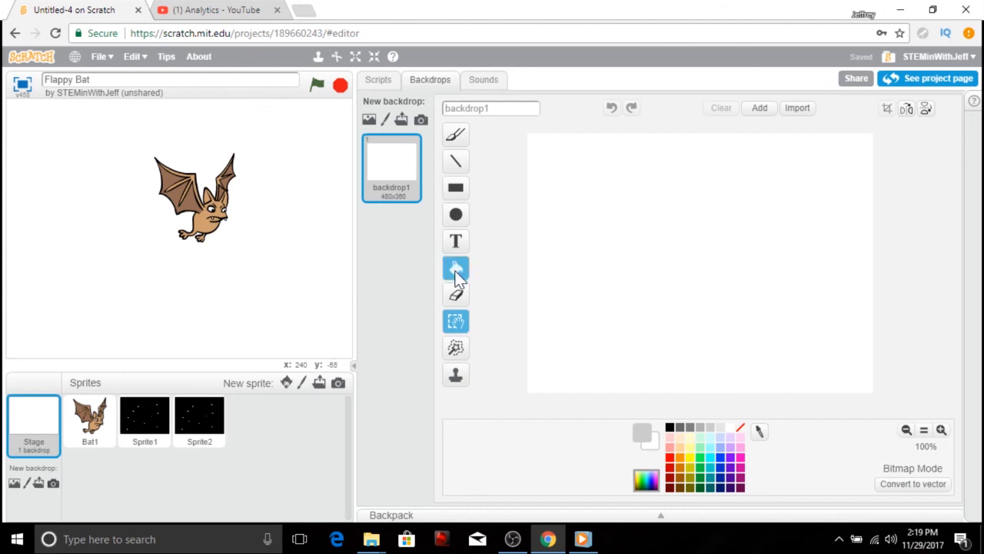
click(455, 268)
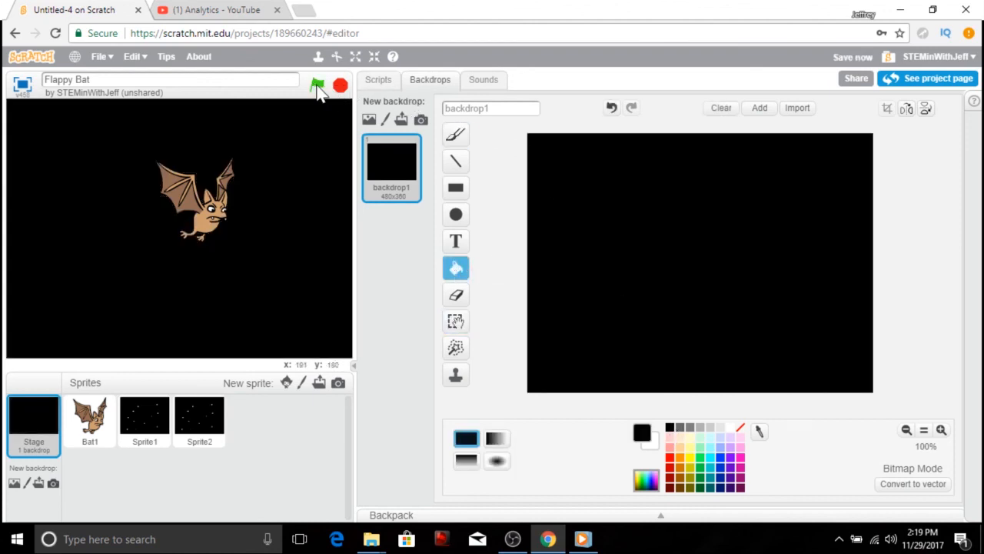
click(317, 84)
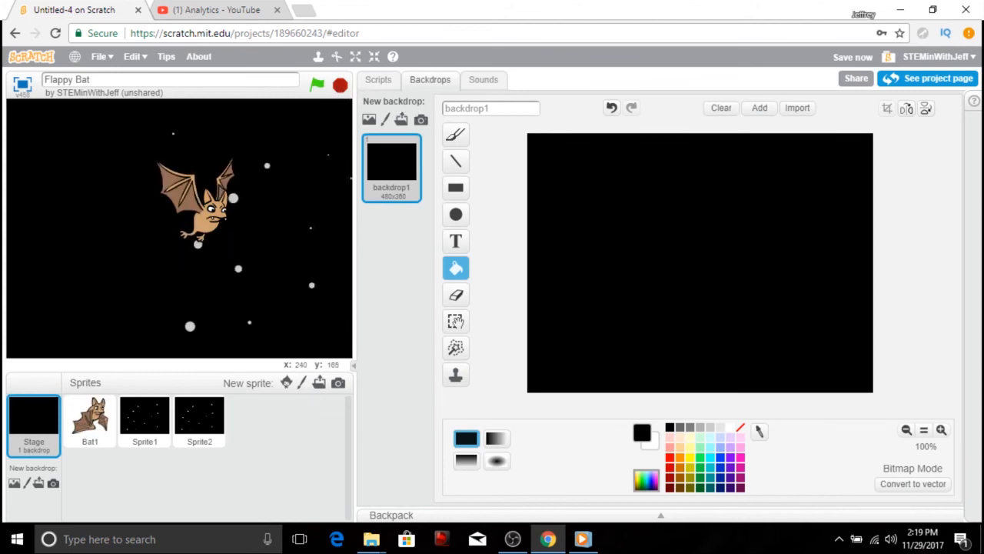